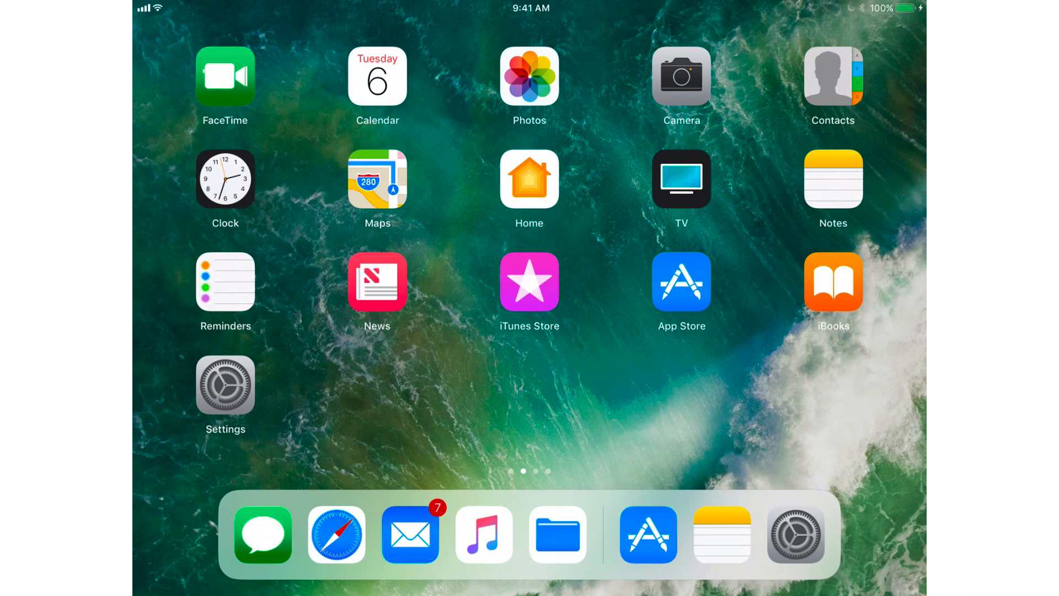
Step: Open Safari and scroll through the appleworld.today list of recent articles
click(336, 535)
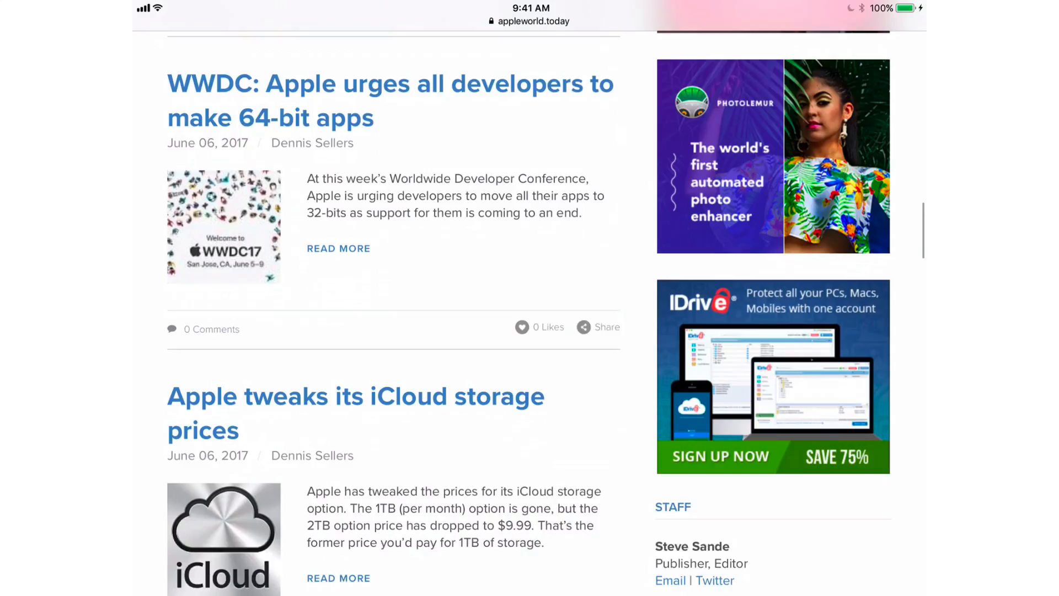
scroll(down, 3)
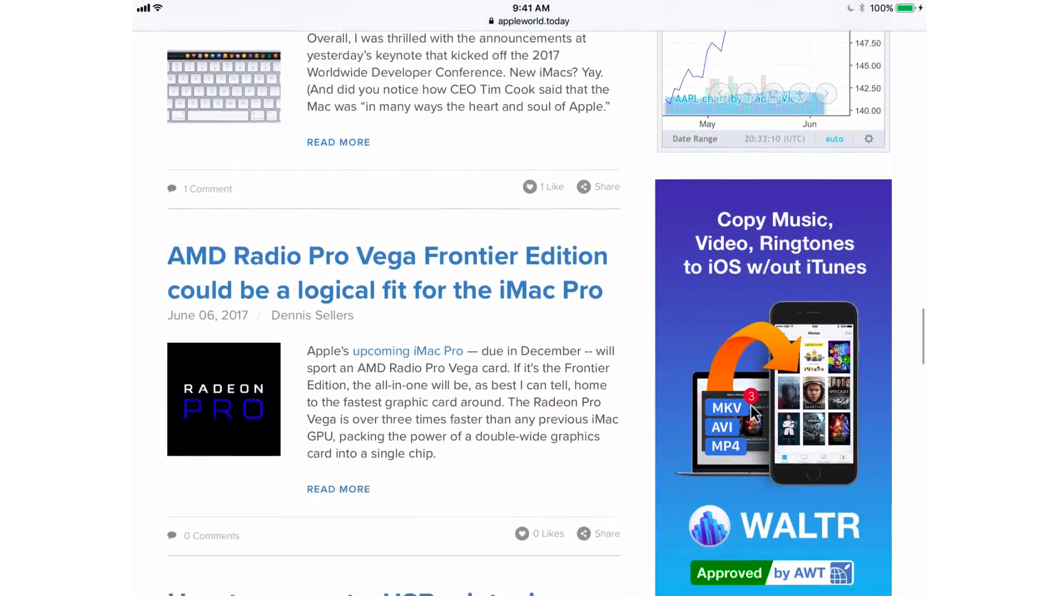
scroll(down, 3)
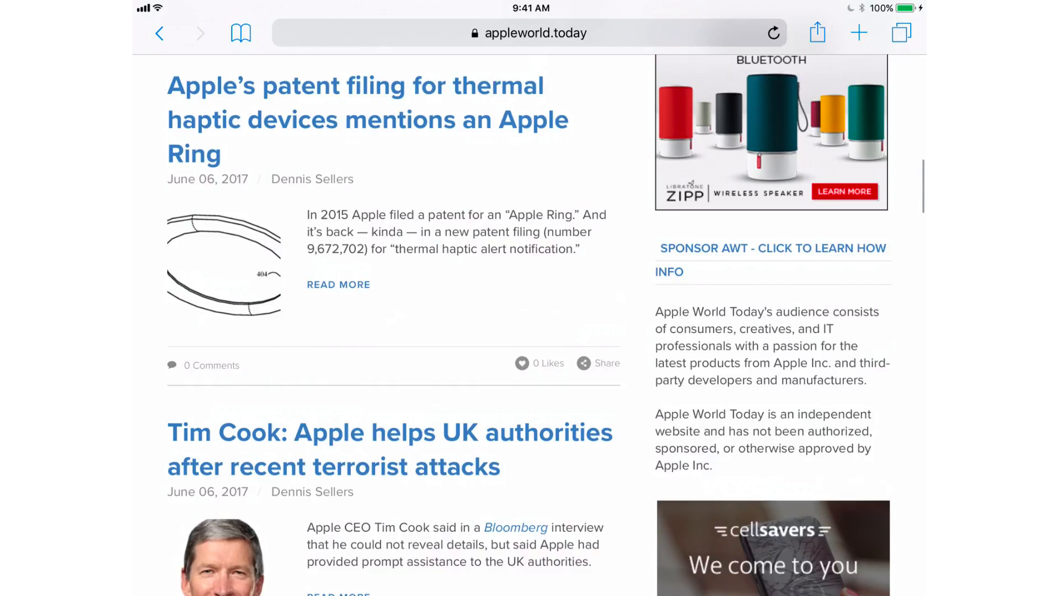
scroll(down, 3)
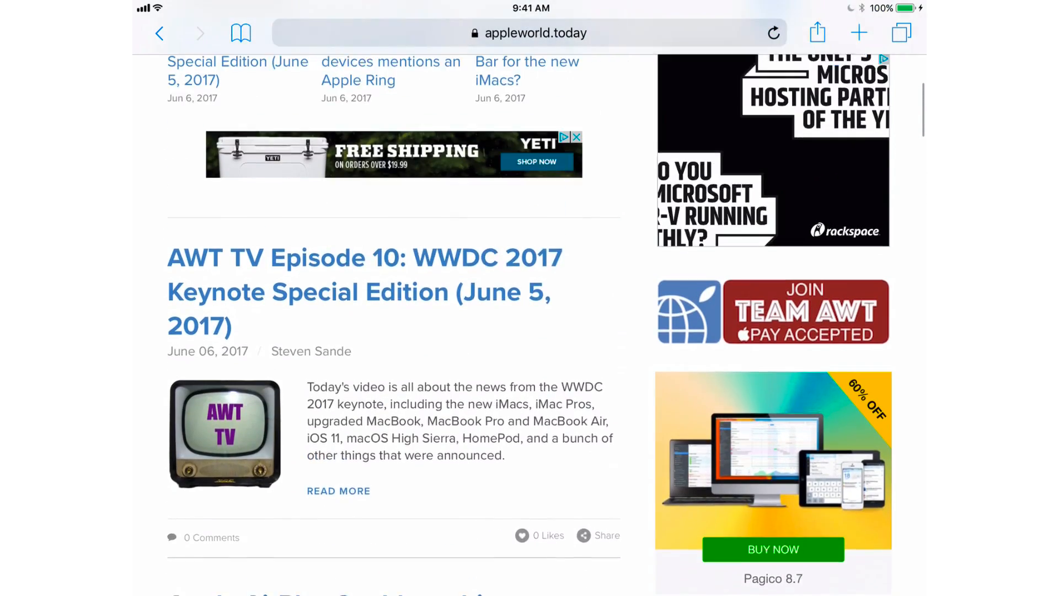
scroll(up, 3)
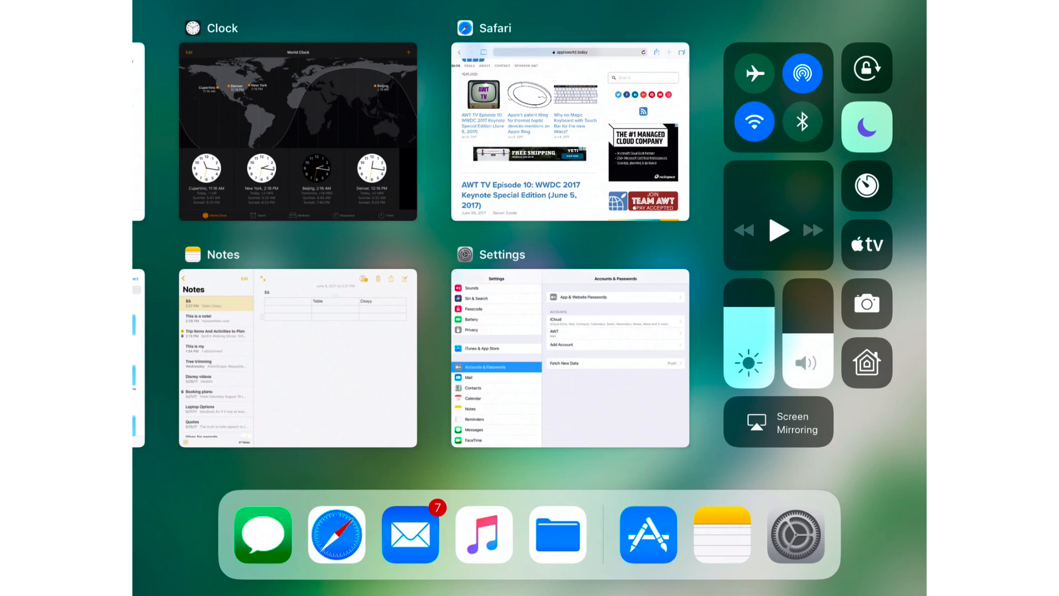
Step: Leave the App Switcher and Control Center by switching to the Files app
click(557, 534)
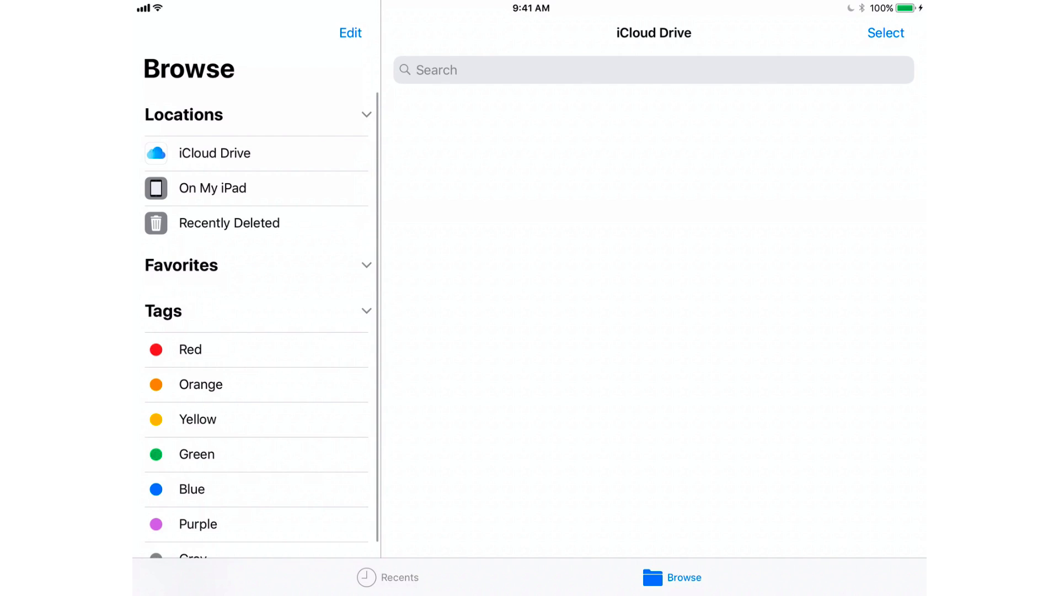
Step: Browse the 892QuailWeather folder, then go back to the iCloud Drive folder list
click(215, 153)
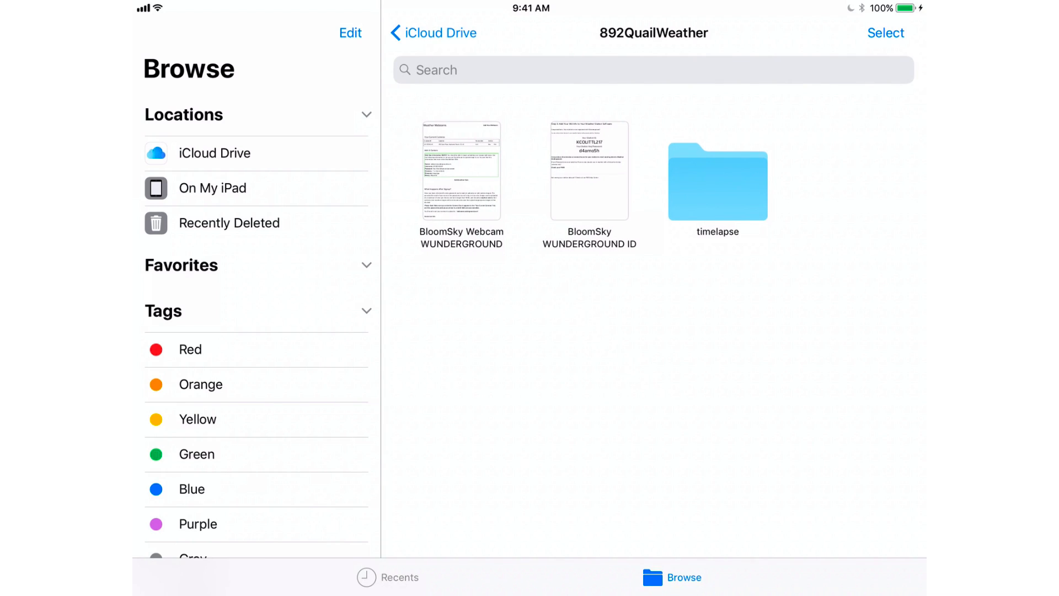
click(433, 32)
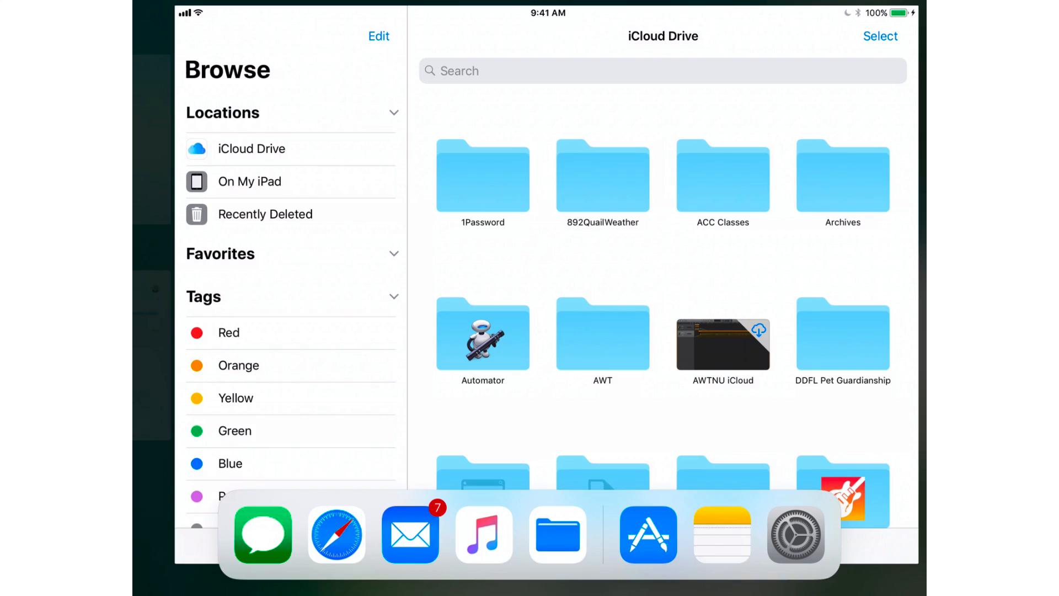
Step: Launch the App Store from the dock to reach its Updates list
click(647, 534)
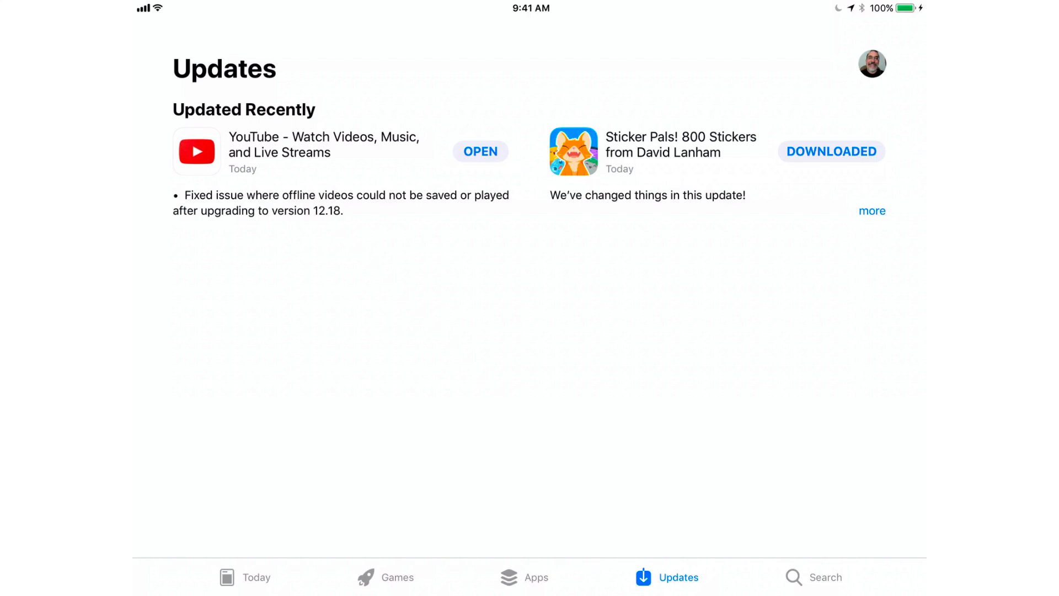
Step: On Today, read through the 'Welcome to the All-New App Store' story, then close it
click(256, 576)
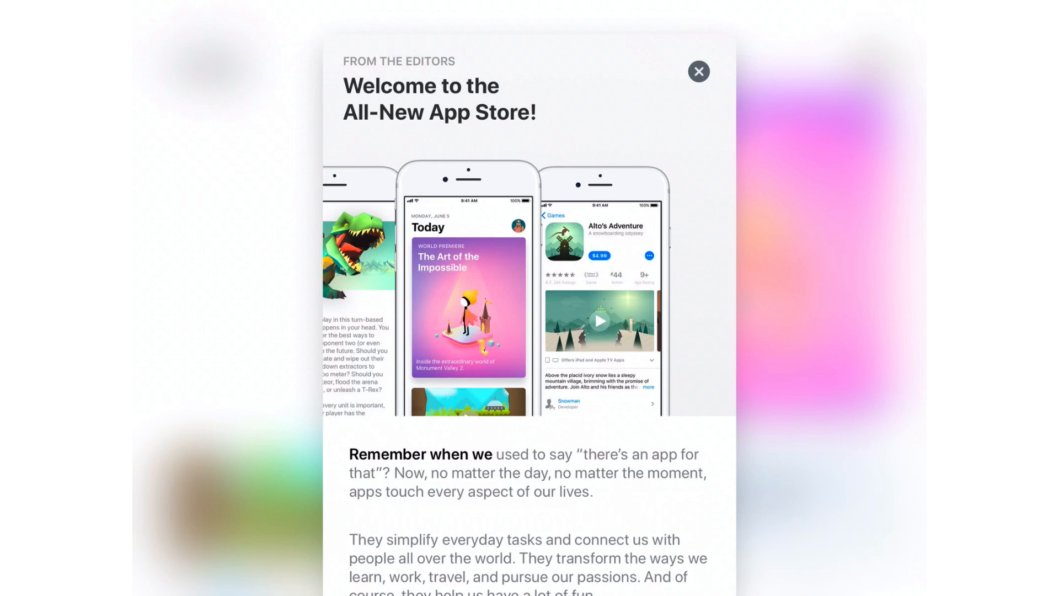
scroll(down, 3)
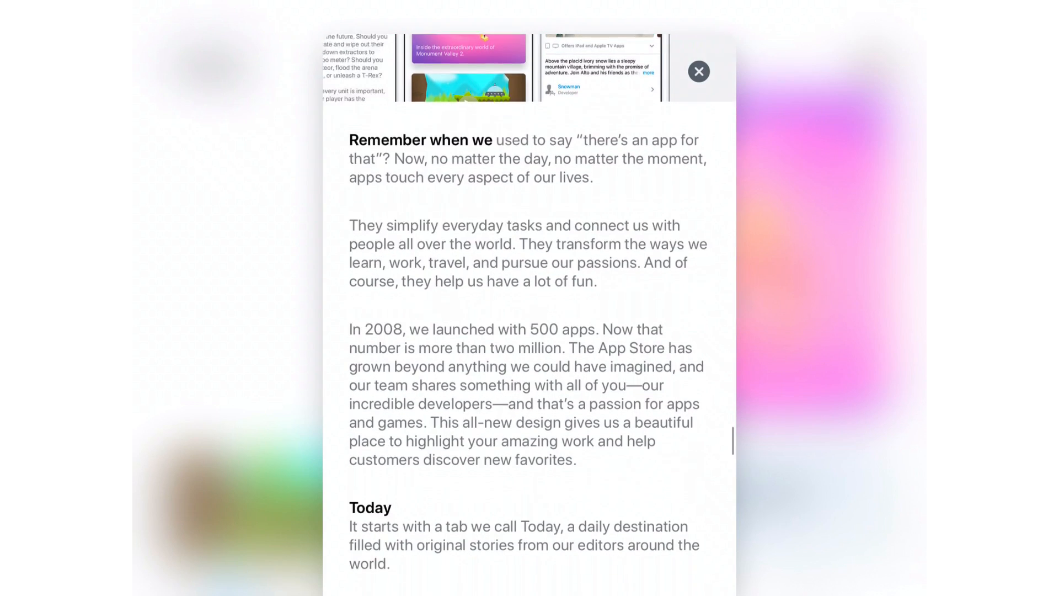
scroll(down, 3)
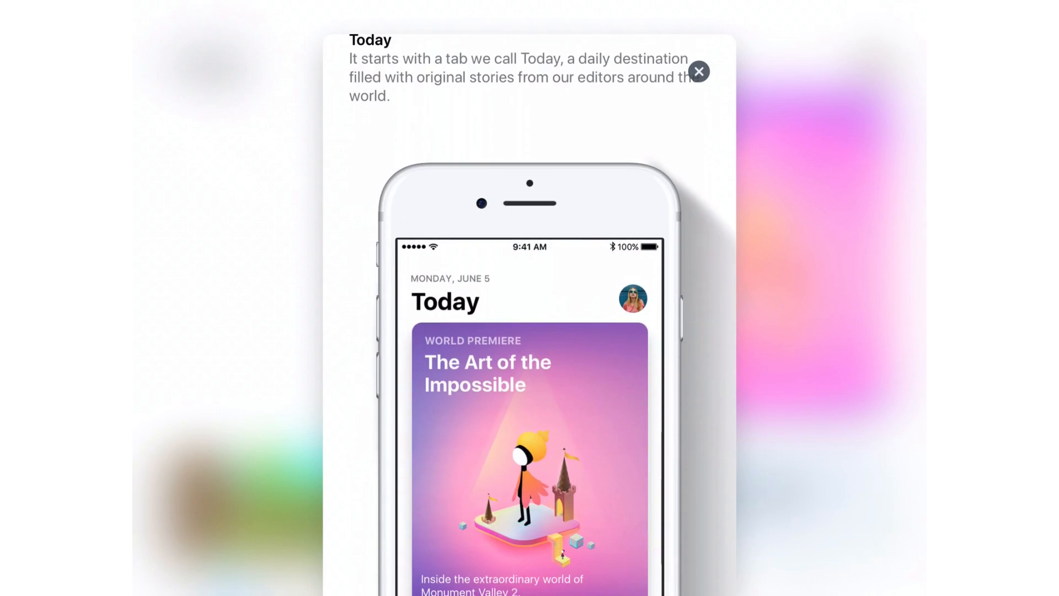
scroll(down, 3)
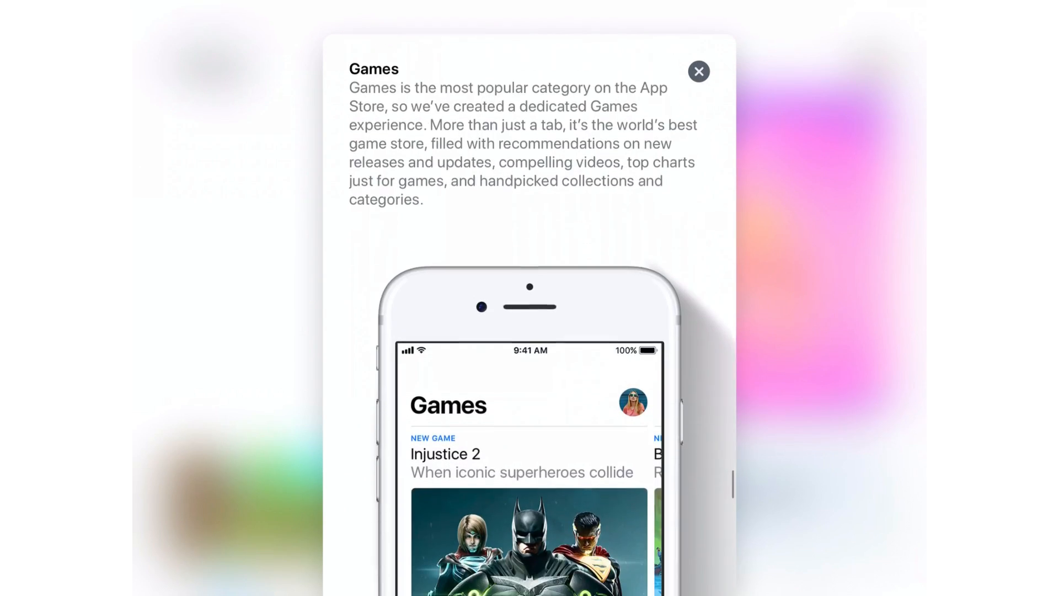
scroll(down, 3)
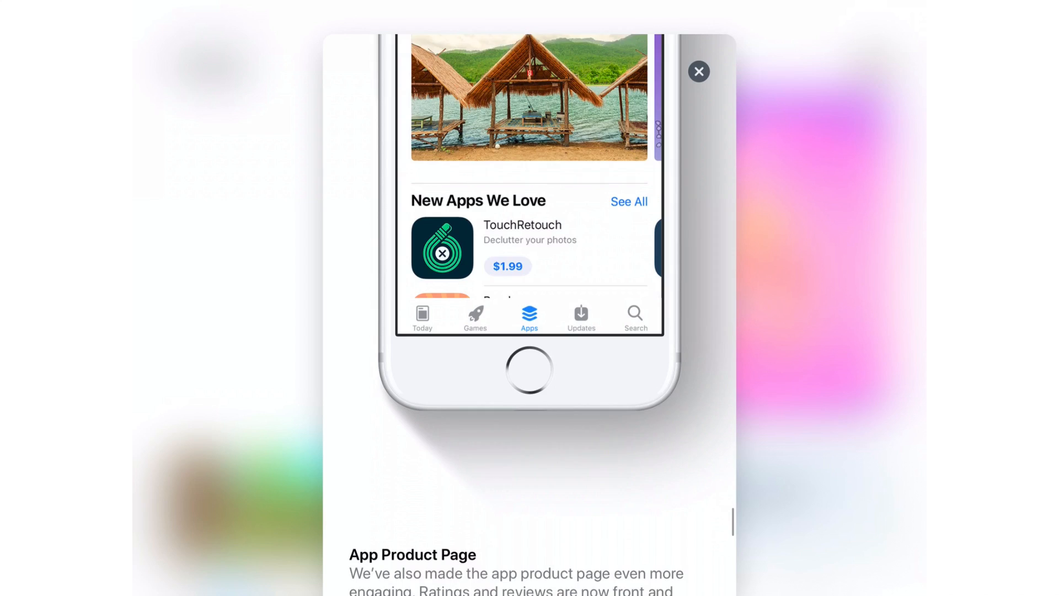
click(698, 71)
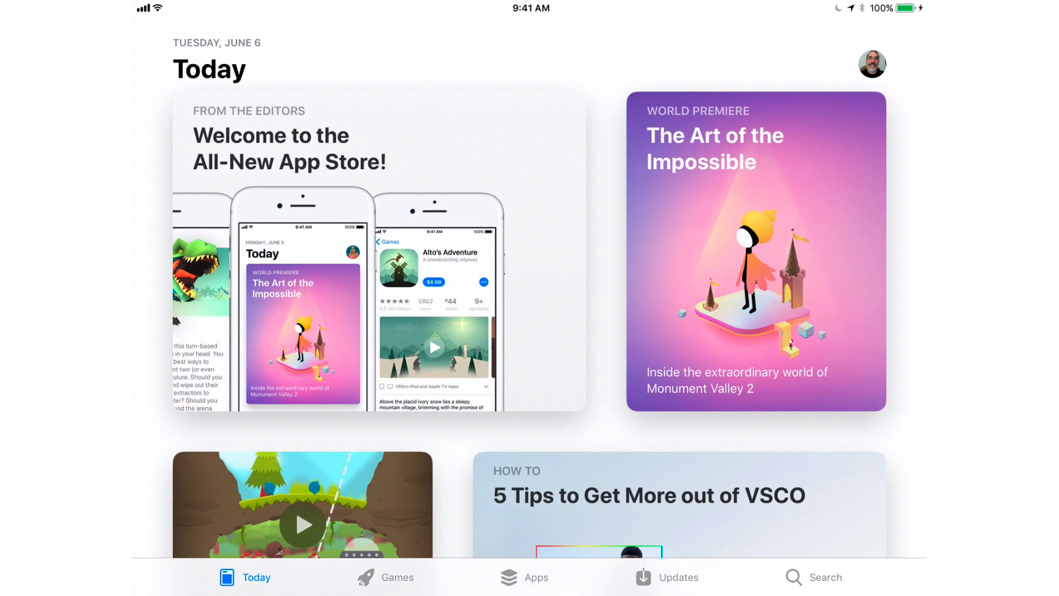
Step: Play the Go On, Save the Tiny Aliens preview video, then scroll to Monday's stories
scroll(down, 3)
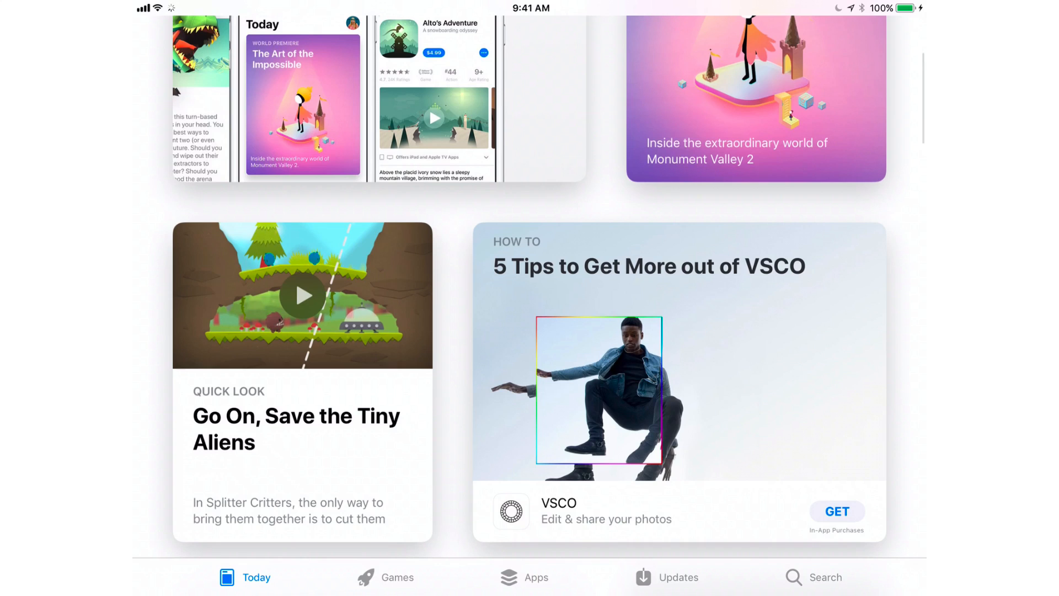
click(302, 295)
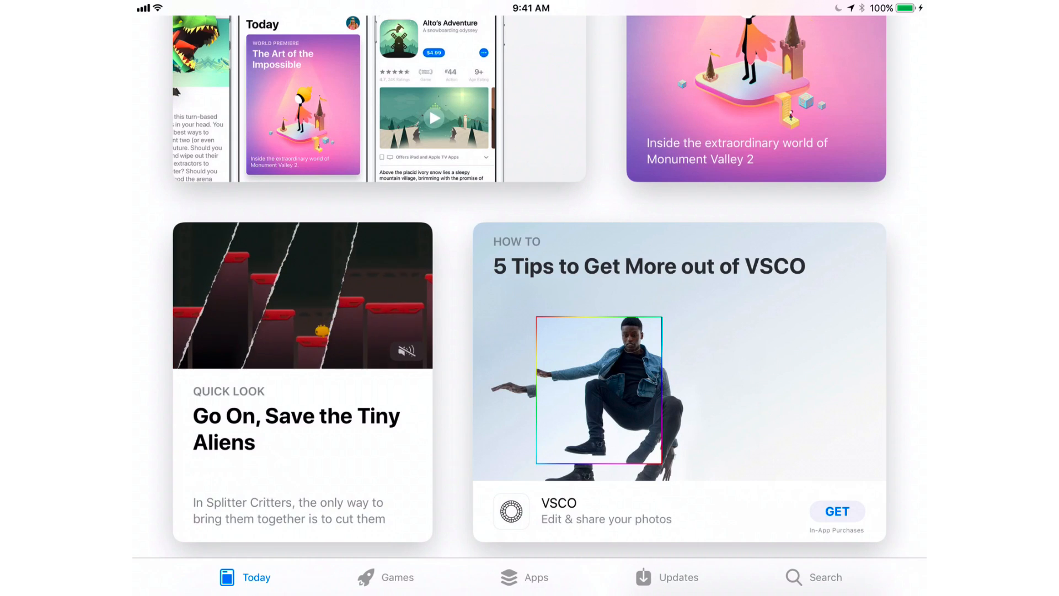
scroll(down, 3)
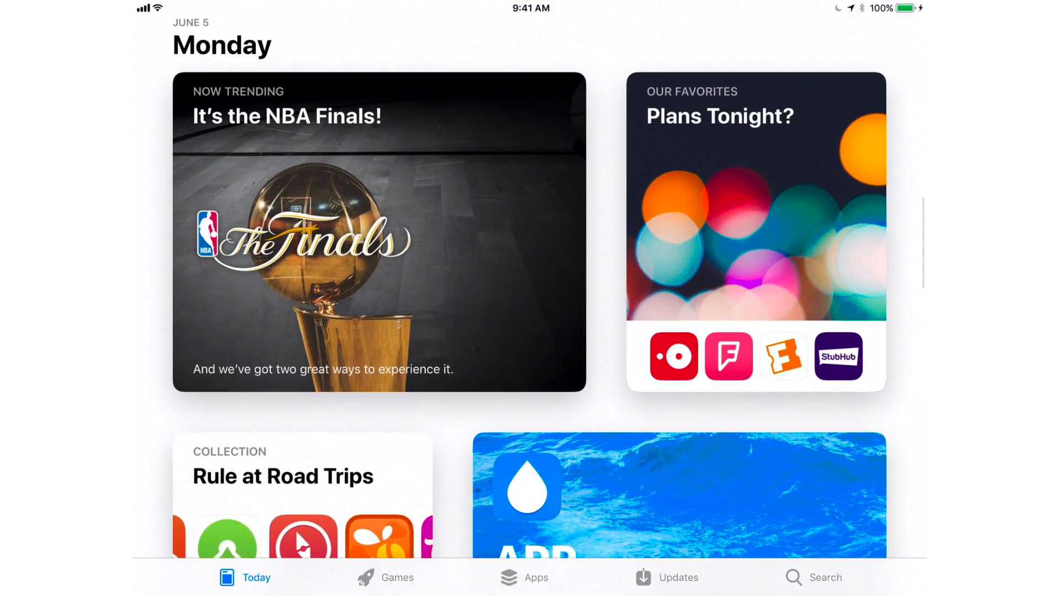
Step: Open and scroll through the WaterMinder App of the Day story, then close it
scroll(down, 3)
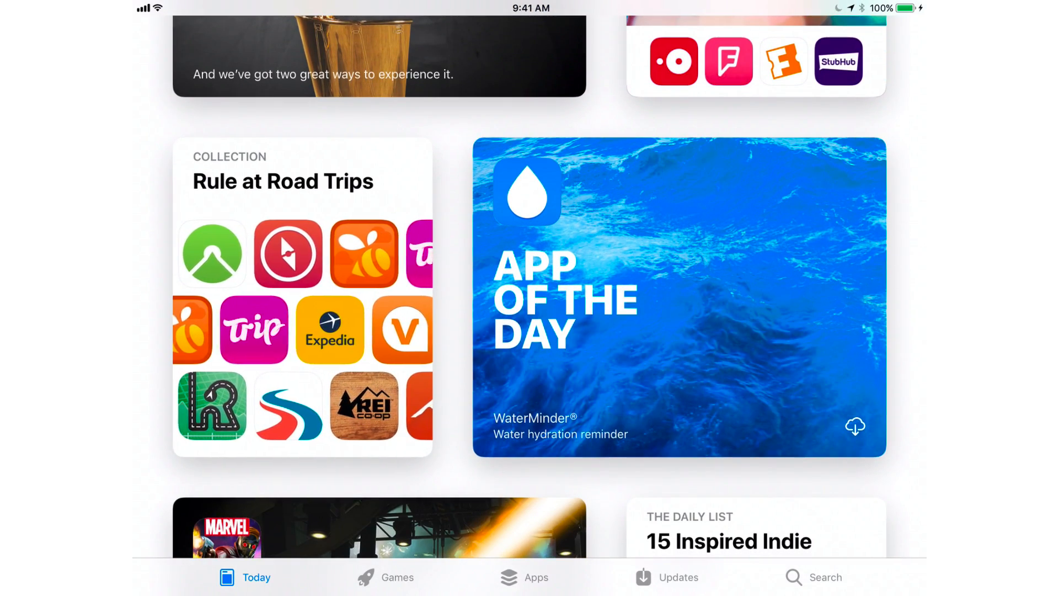
click(678, 298)
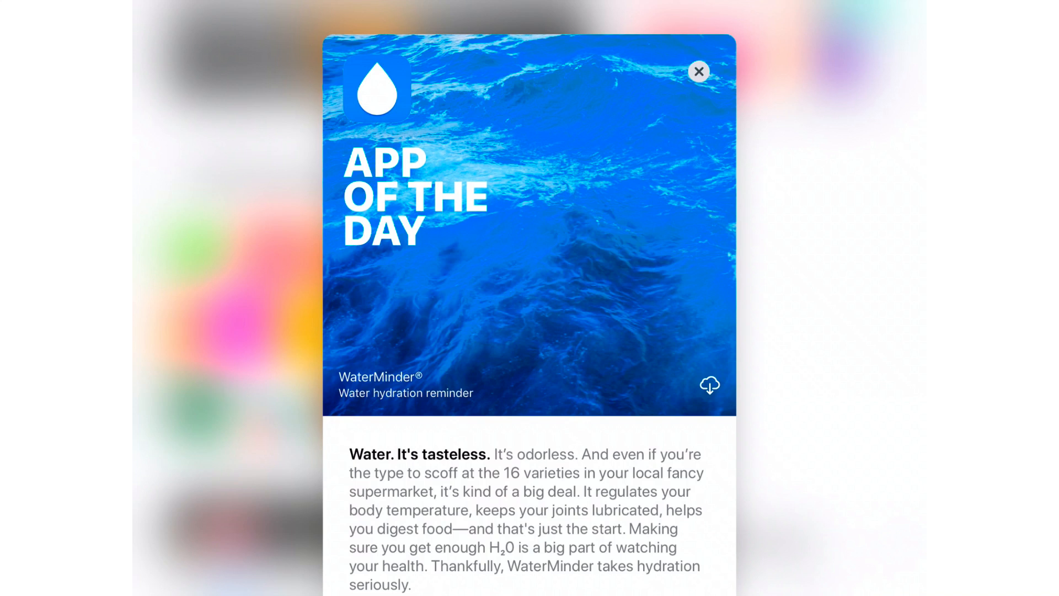
scroll(down, 3)
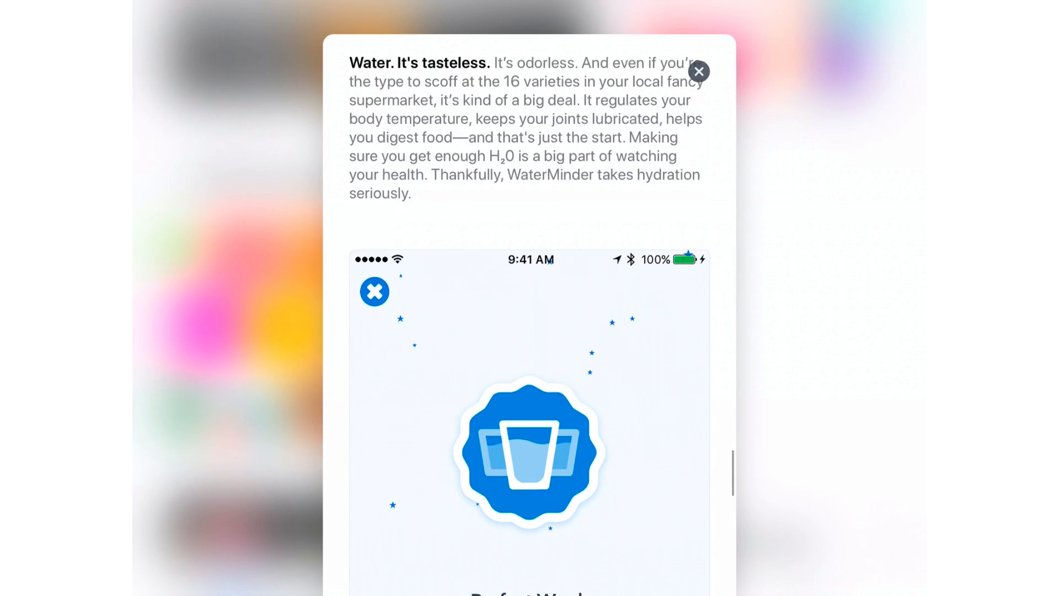
scroll(down, 3)
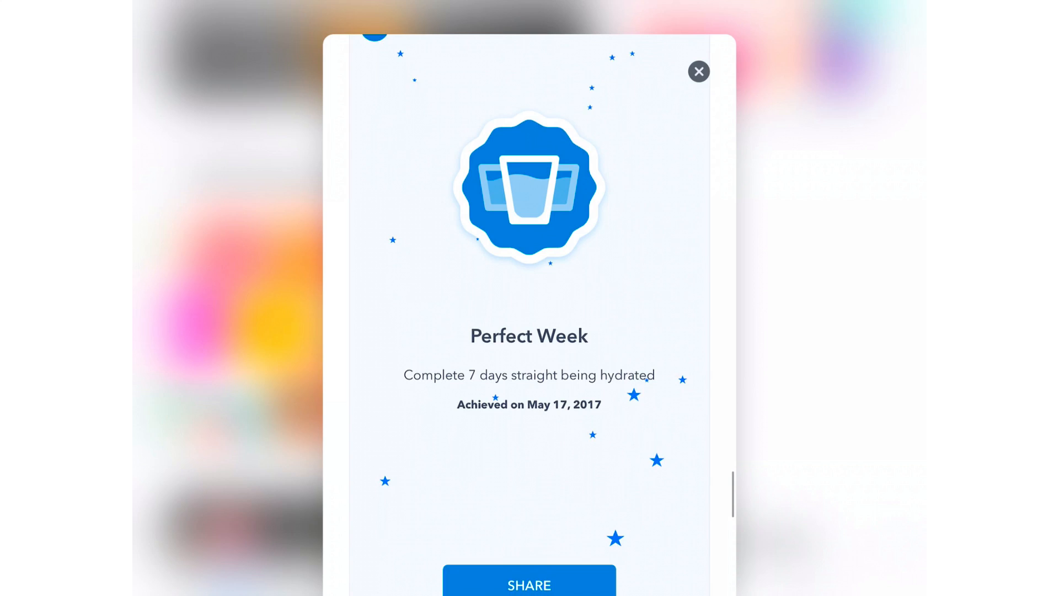
scroll(down, 3)
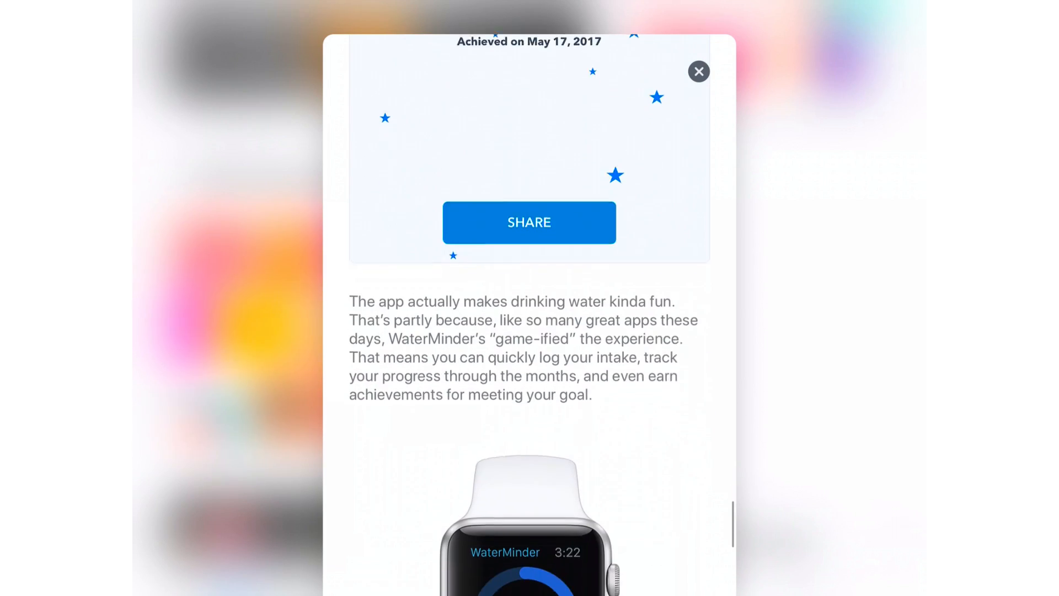
scroll(down, 3)
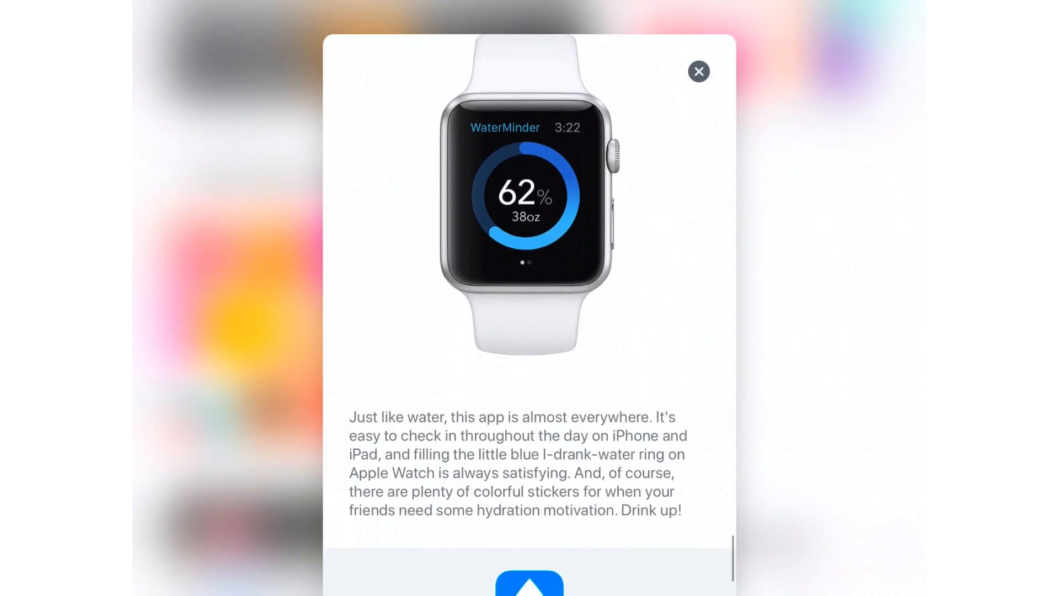
scroll(up, 3)
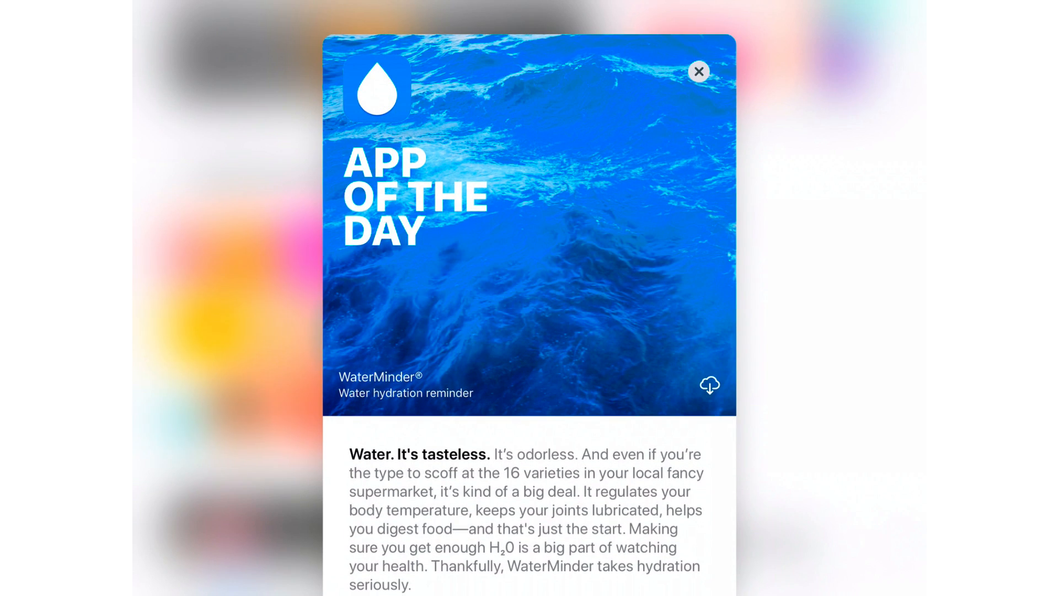
click(699, 71)
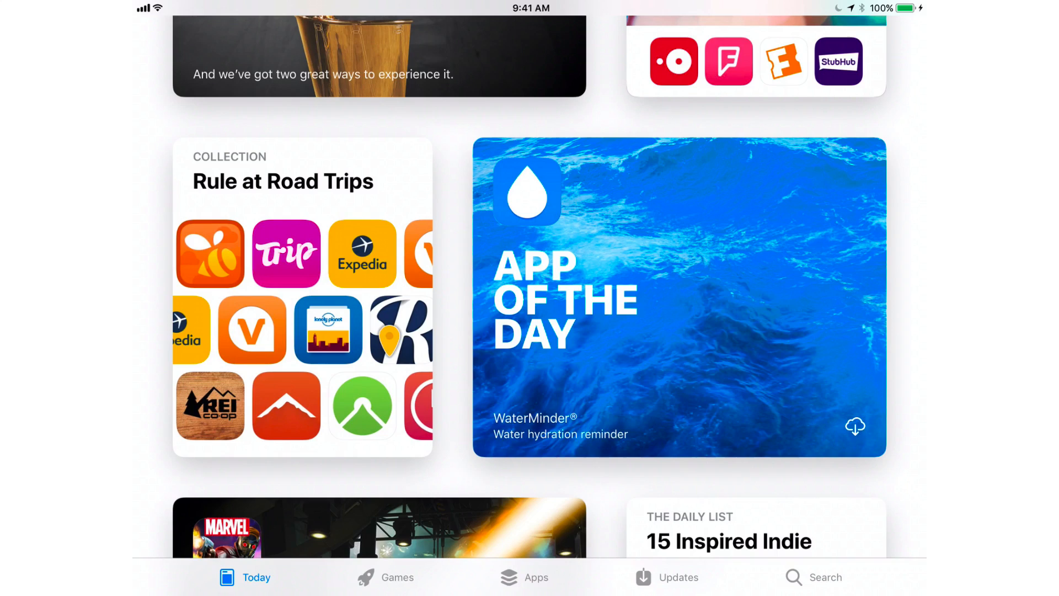
Step: Browse the Games listings, play the Transformers Let's Play preview, then show Apps listings
click(386, 577)
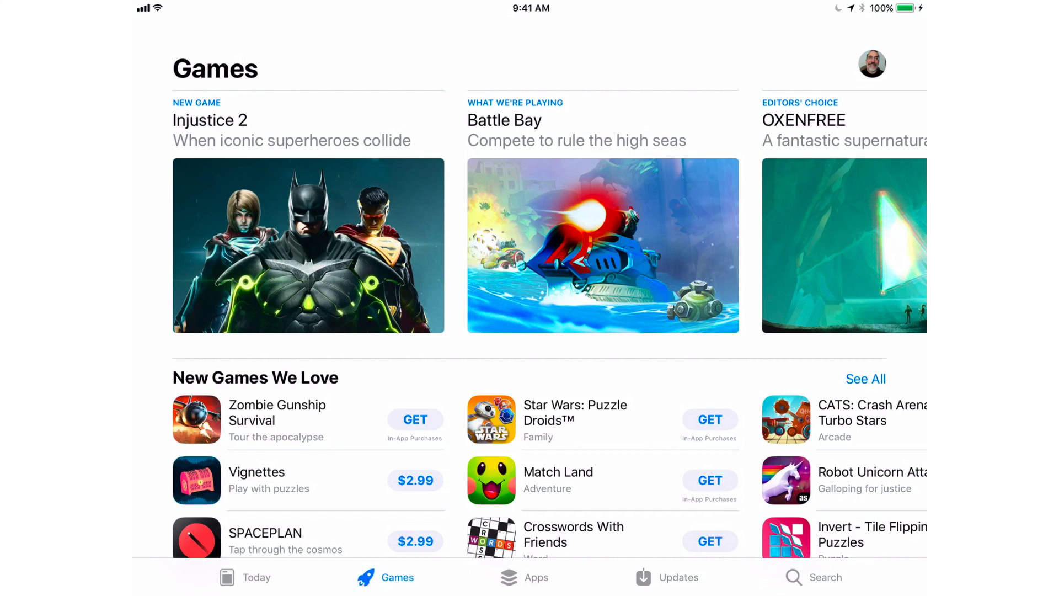
scroll(down, 3)
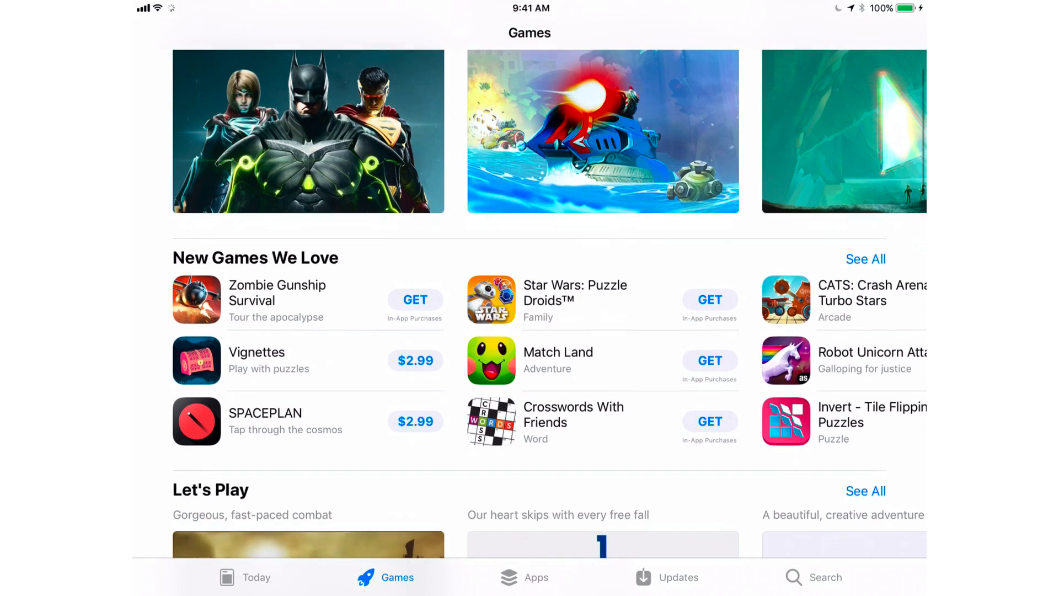
scroll(up, 3)
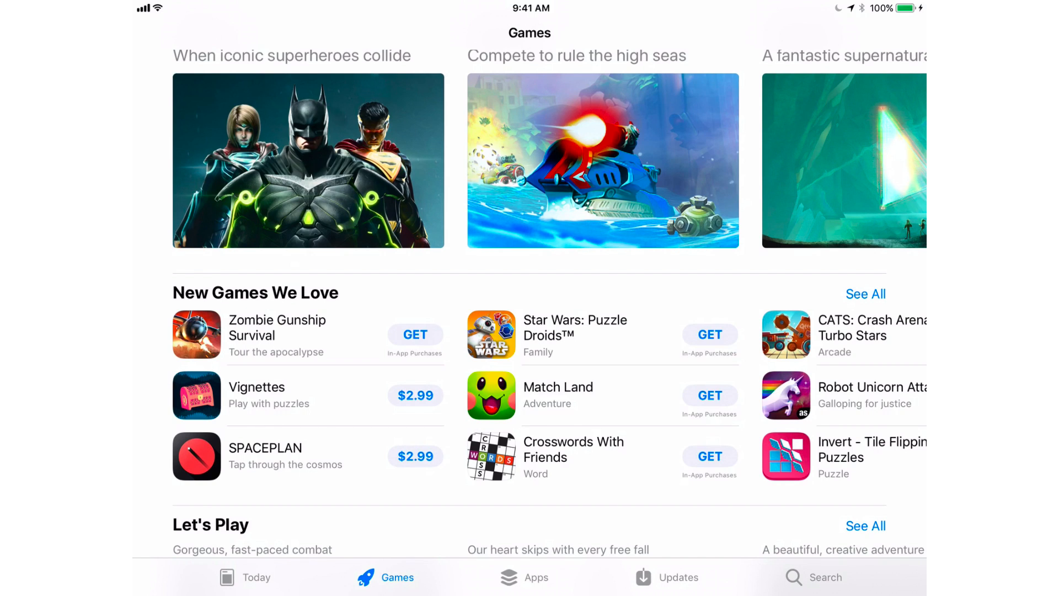
scroll(down, 3)
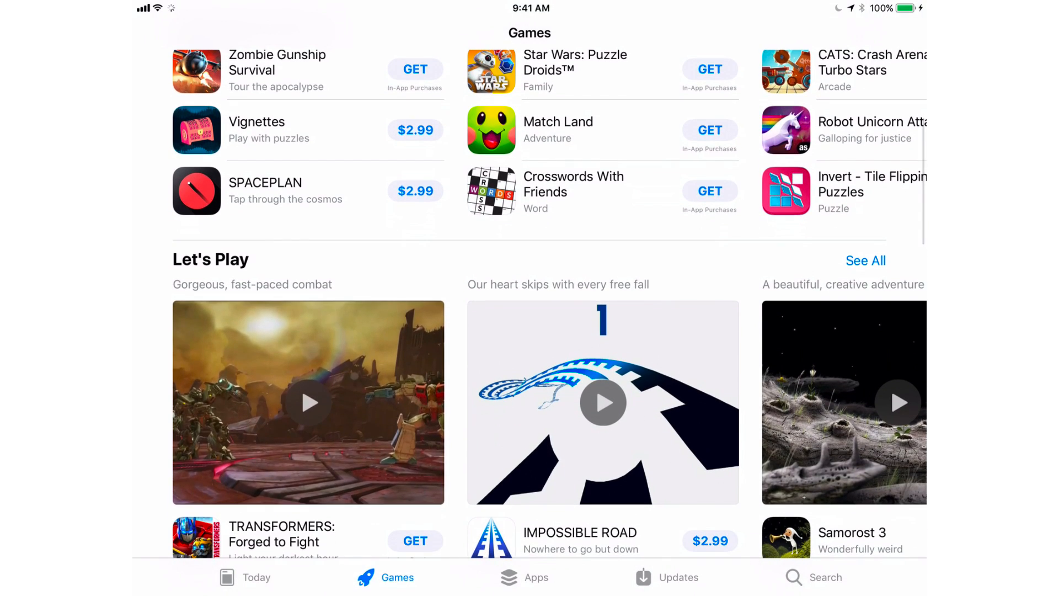
click(308, 402)
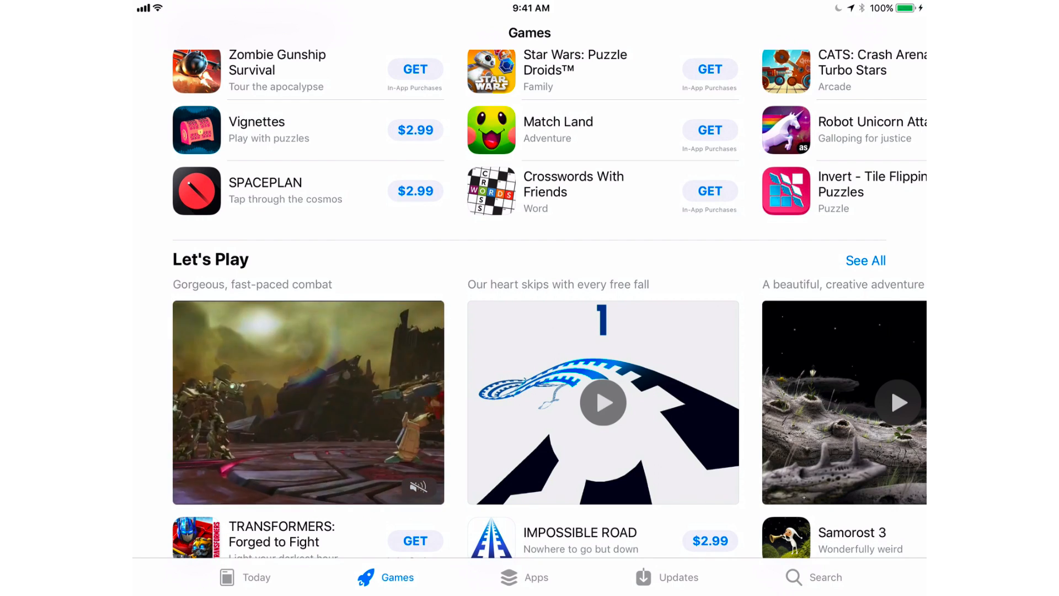
click(536, 577)
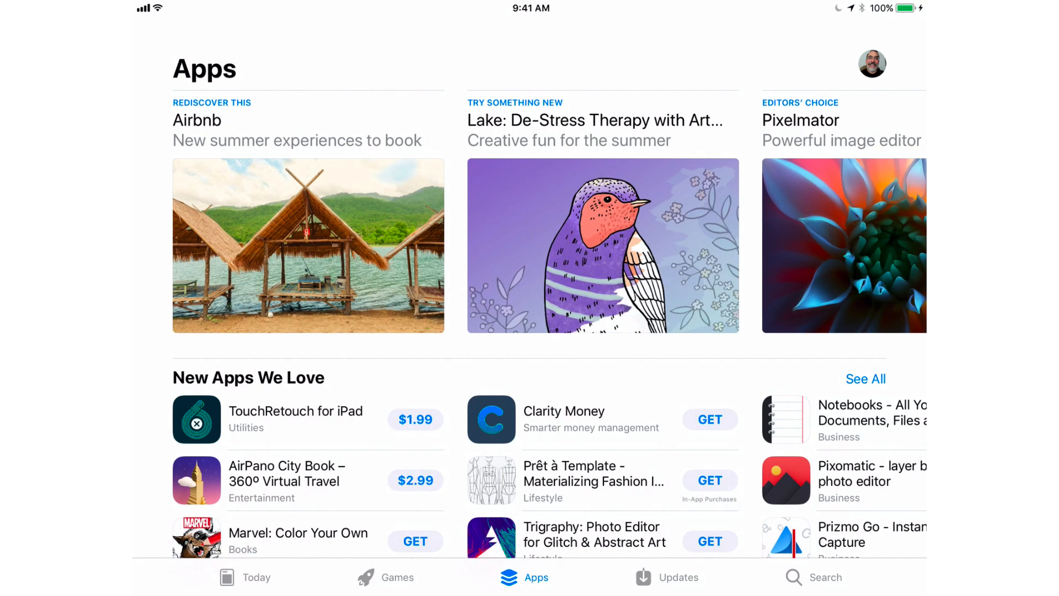
Step: Scroll the Apps listings down to Top Paid and Top Free, then show Updates
scroll(down, 3)
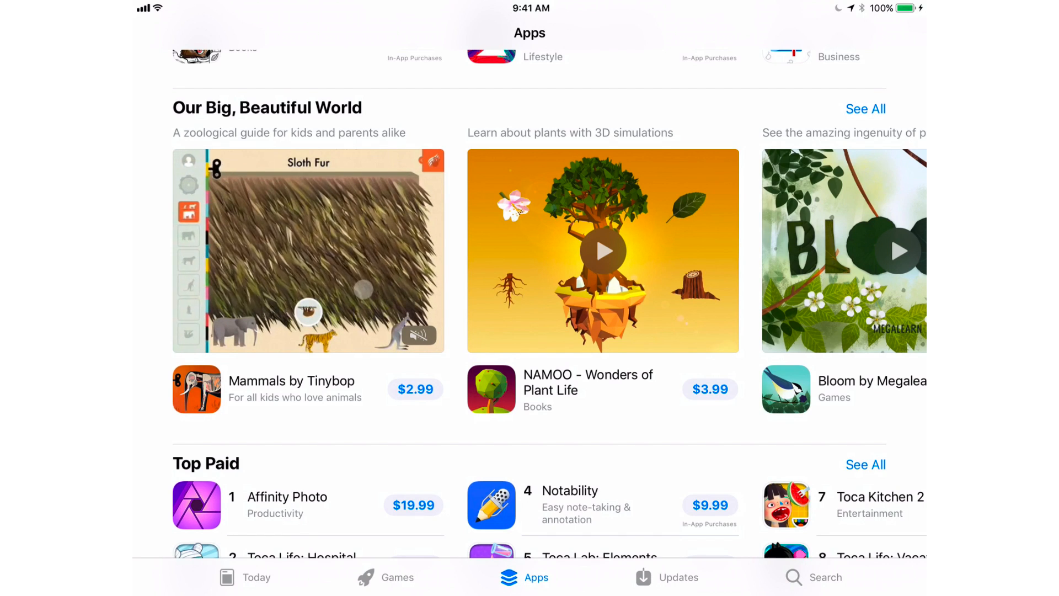
scroll(down, 3)
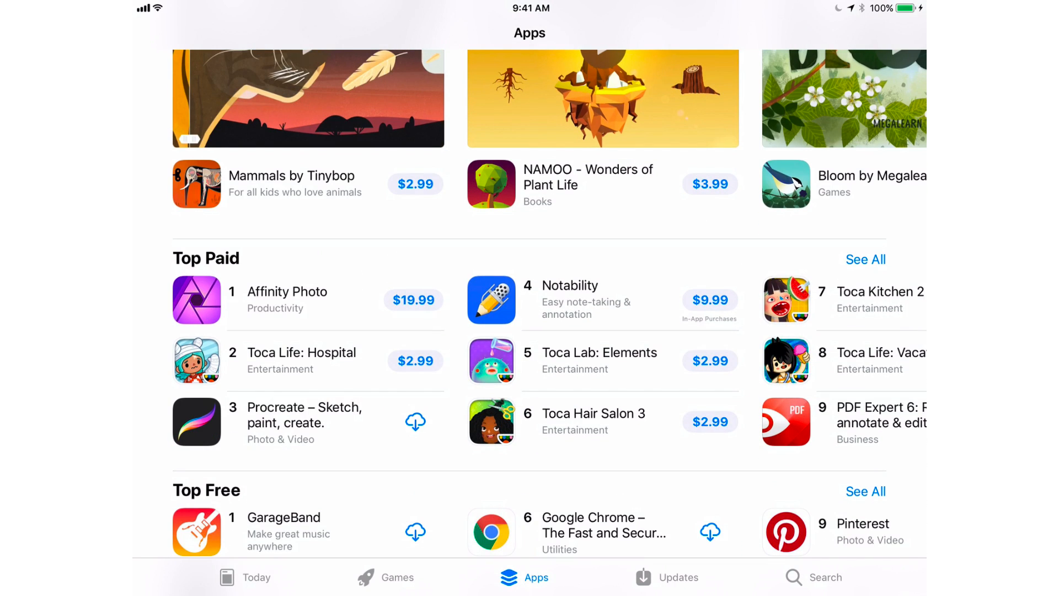
click(680, 577)
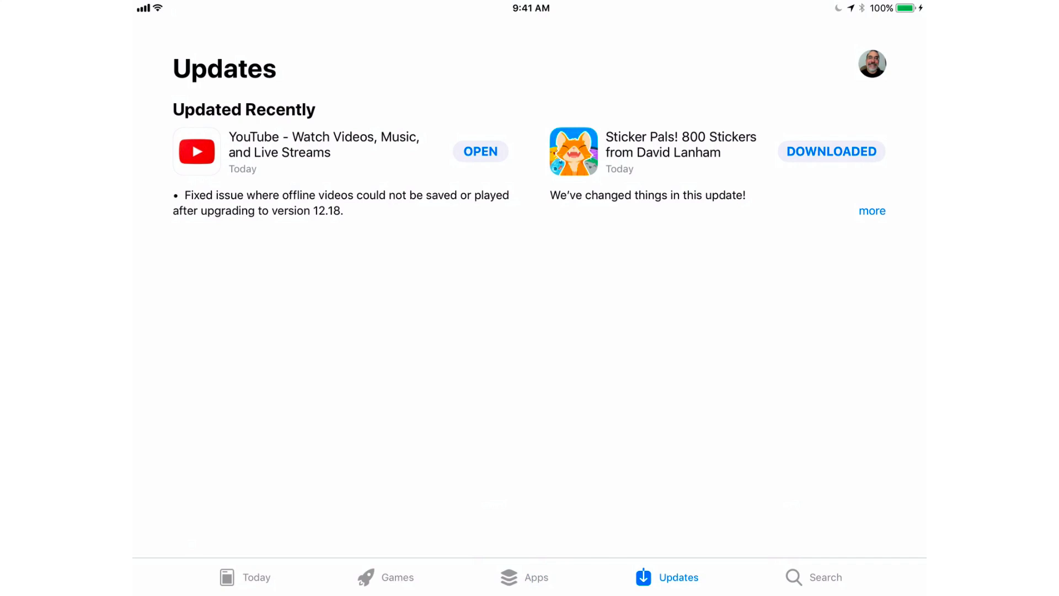
click(872, 64)
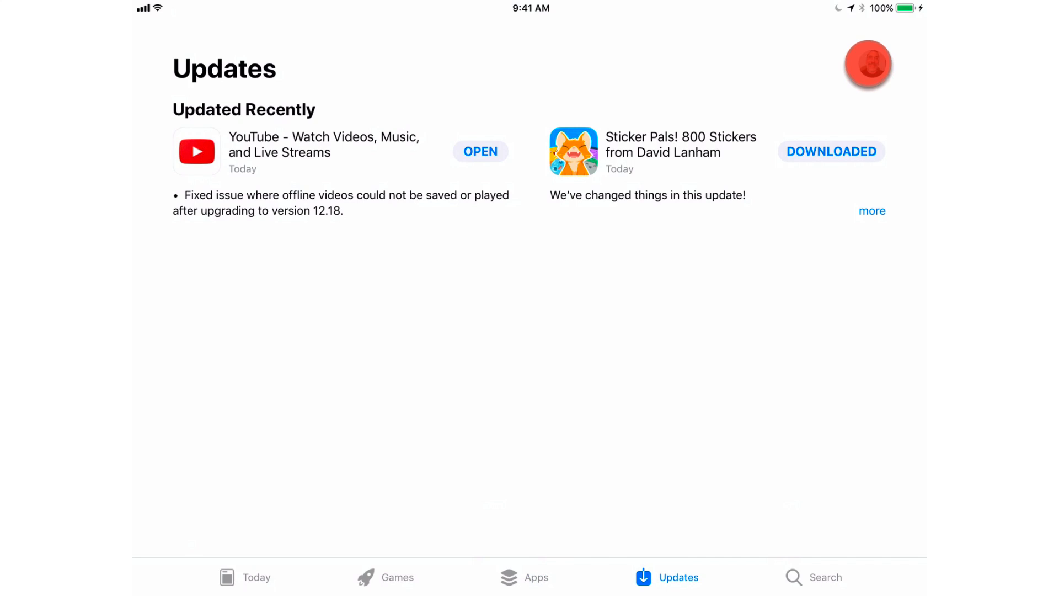
click(868, 64)
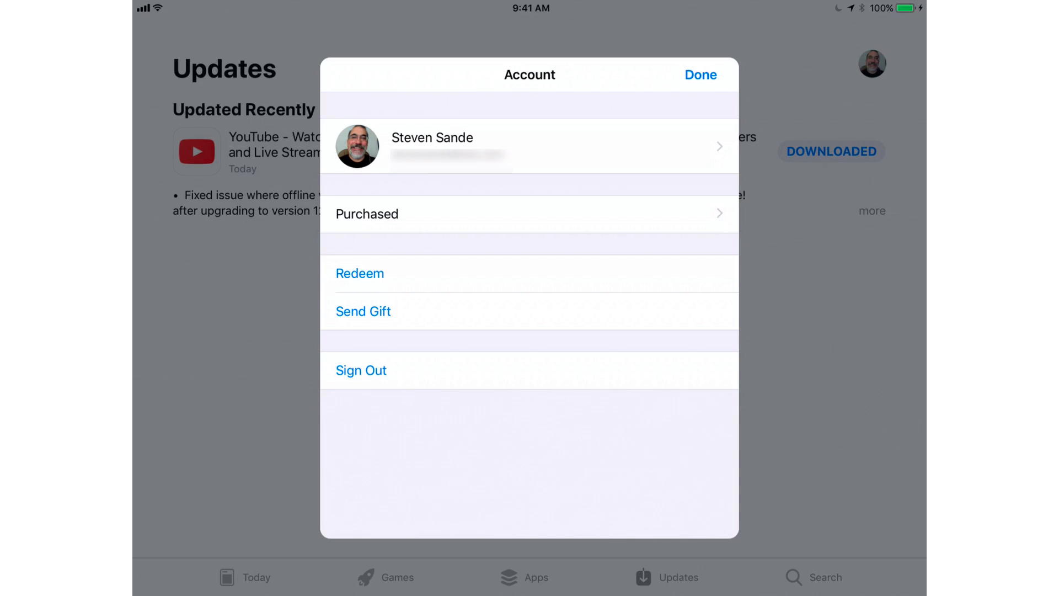
click(700, 74)
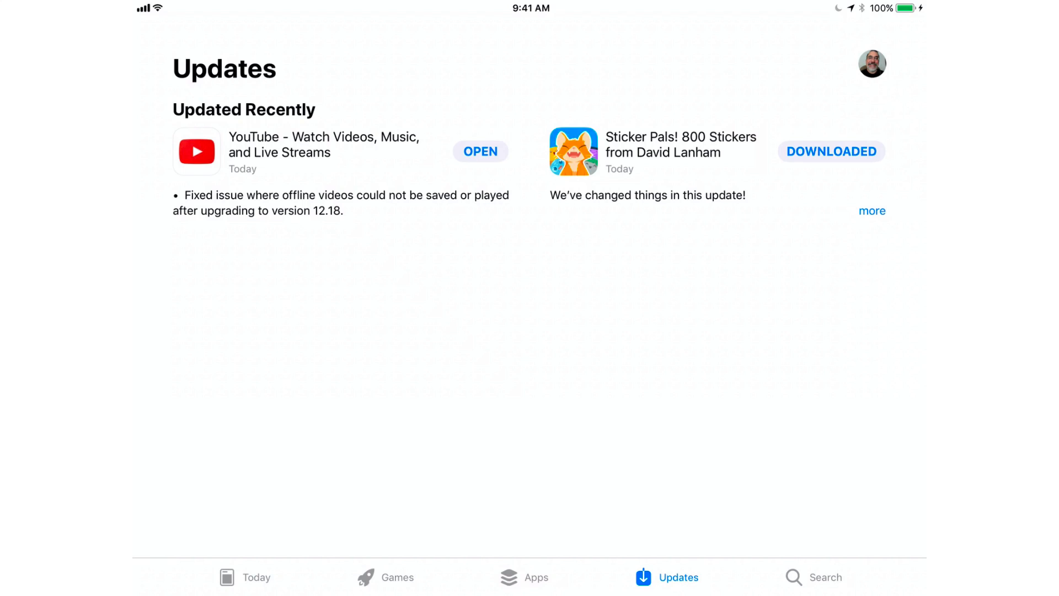
key(home)
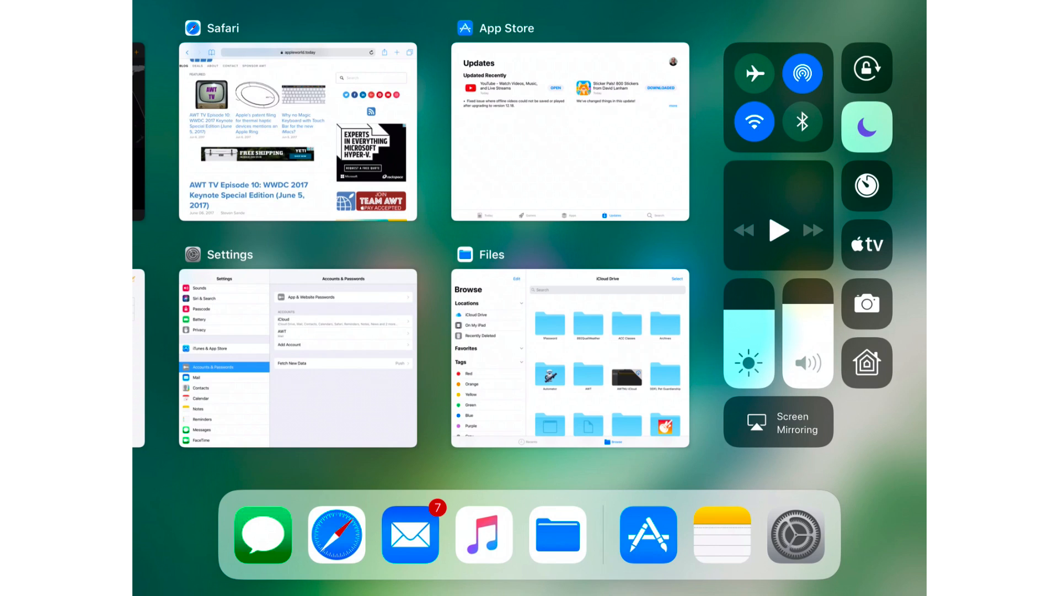
Step: Dismiss the app switcher with Control Center and return to the Home Screen
click(865, 186)
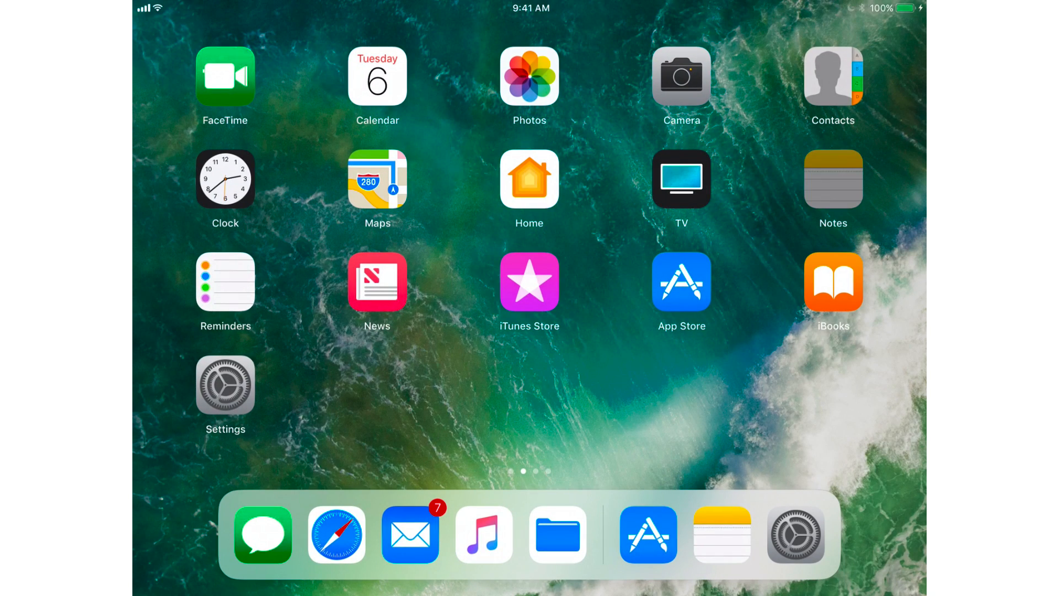
Step: Create a new note and handwrite 'This is a note!' in blue ink across the top
click(833, 178)
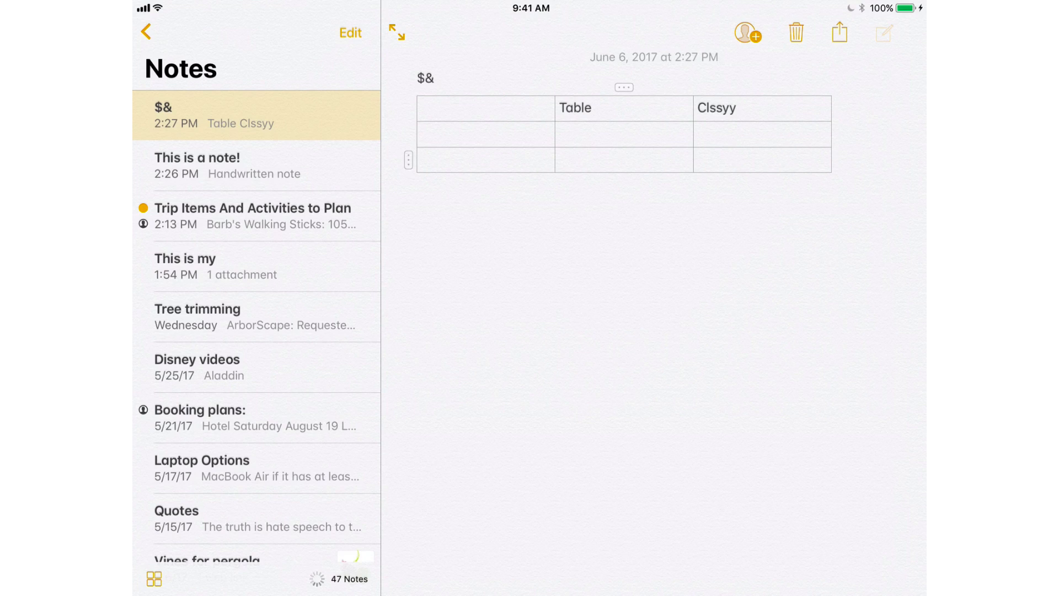
click(882, 32)
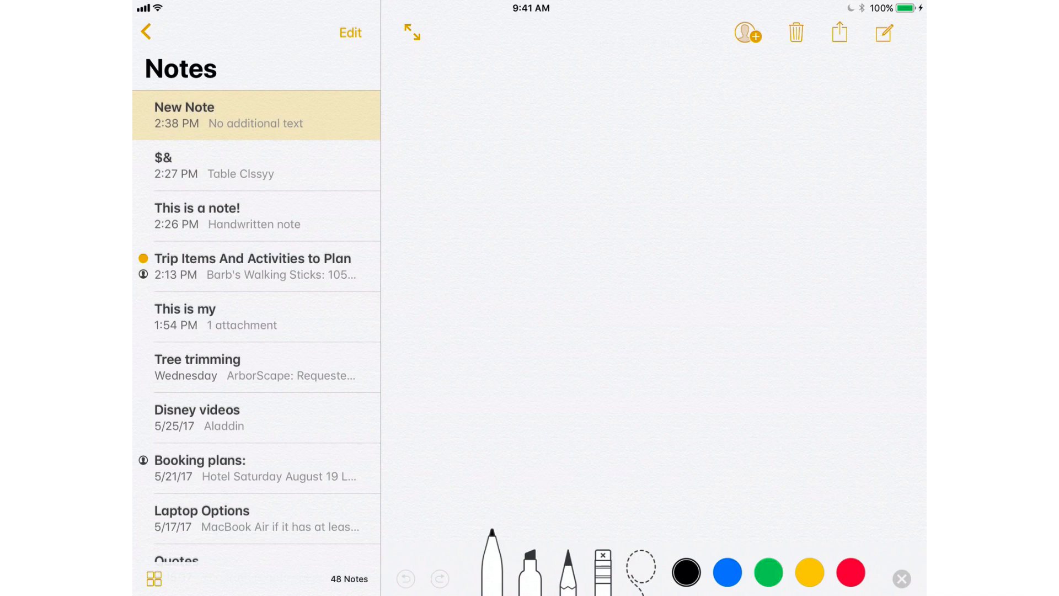
click(727, 573)
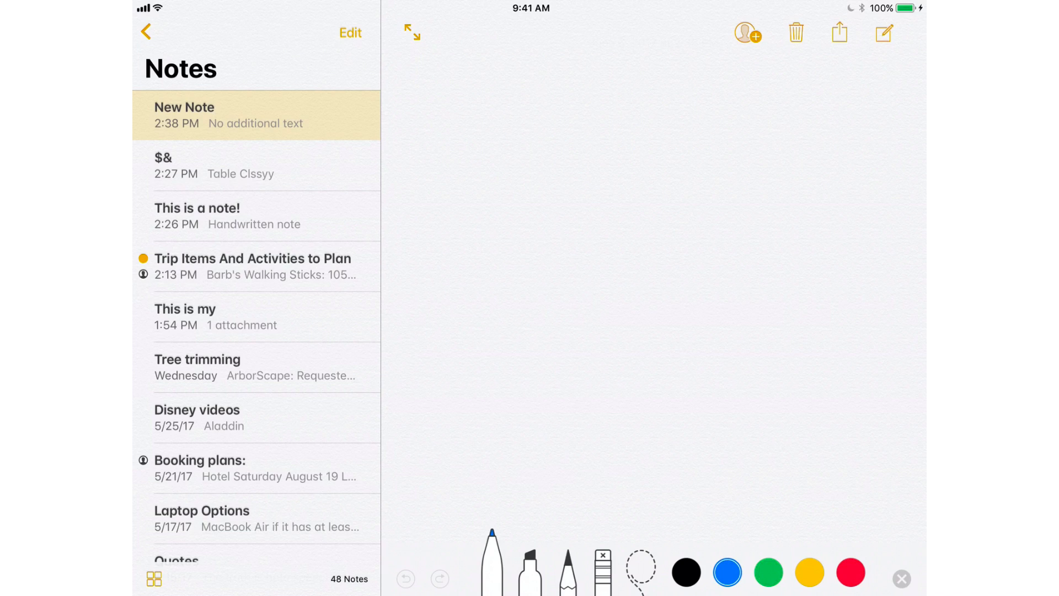
drag(416, 71, 416, 115)
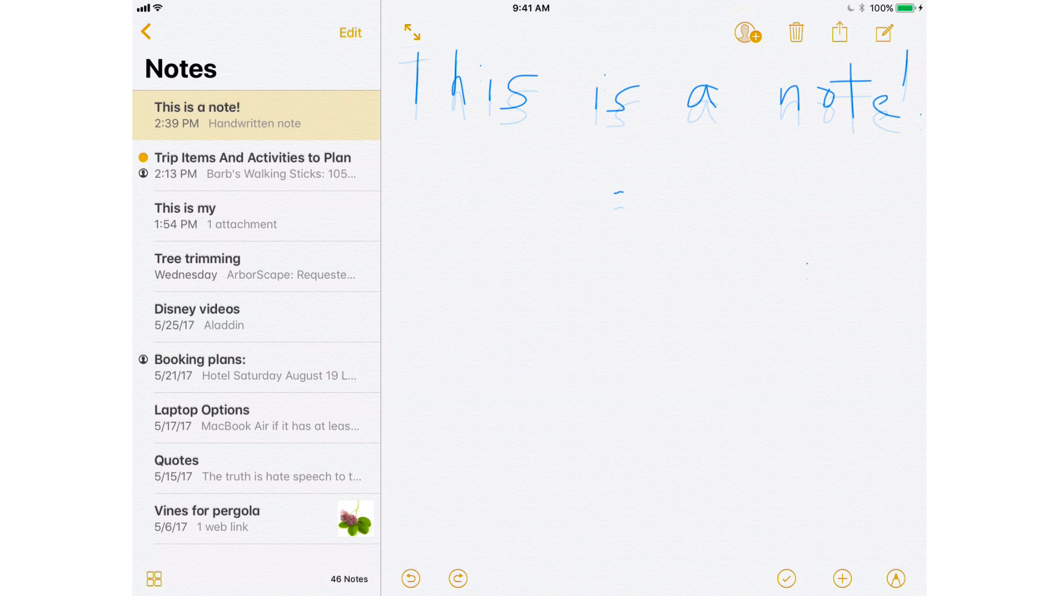
Step: Start a checklist item below the handwriting and enter '#&57' with key flicks
click(840, 578)
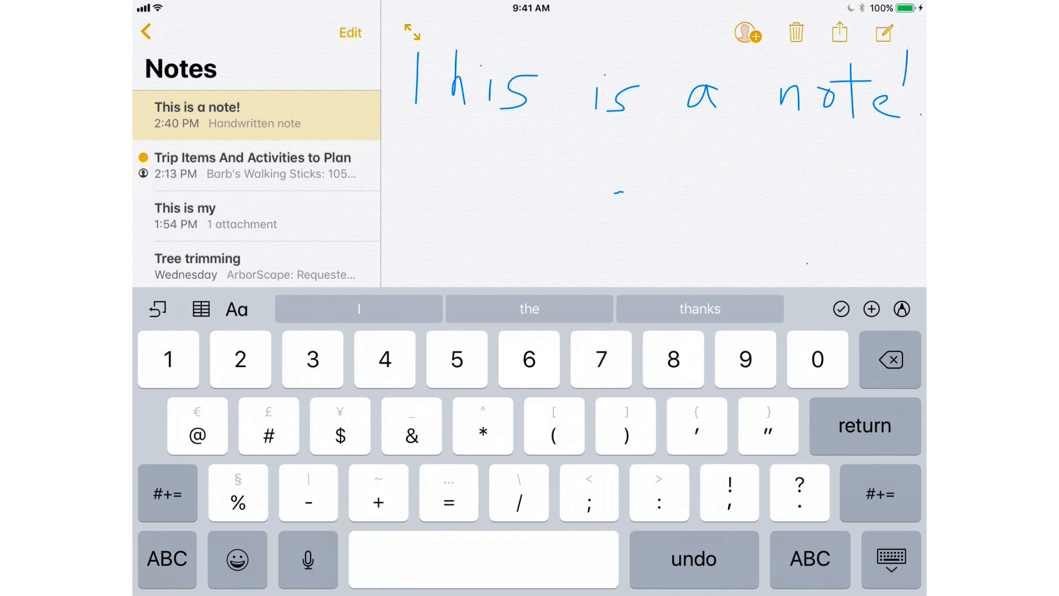
click(166, 559)
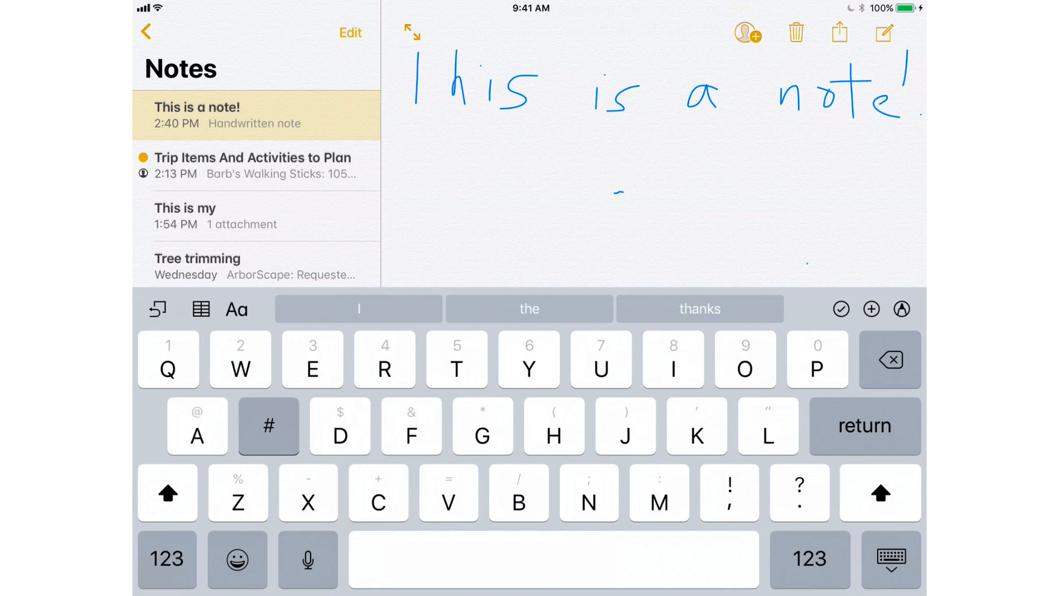
click(268, 426)
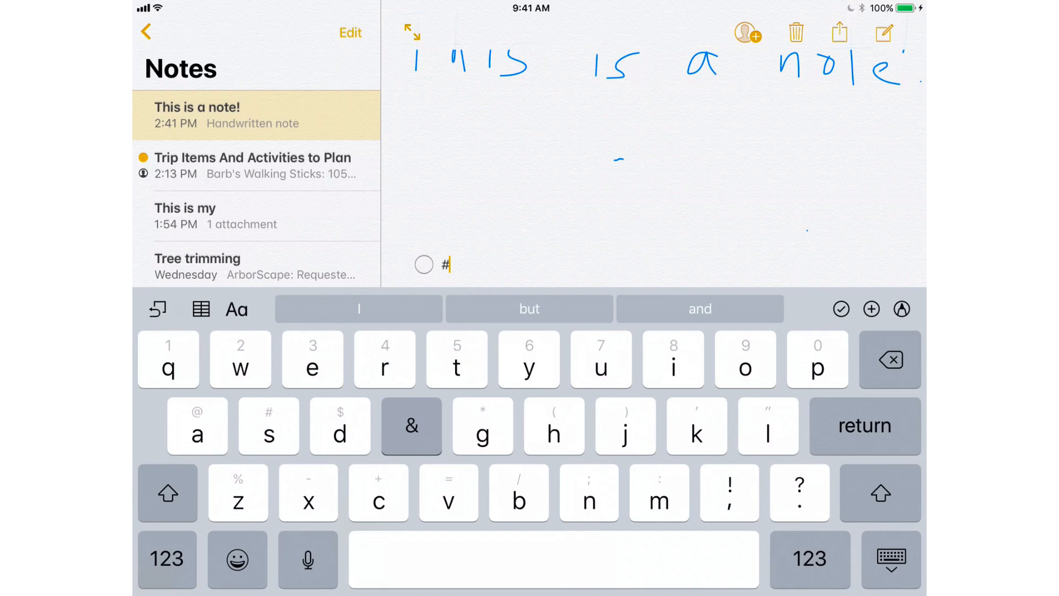
click(412, 427)
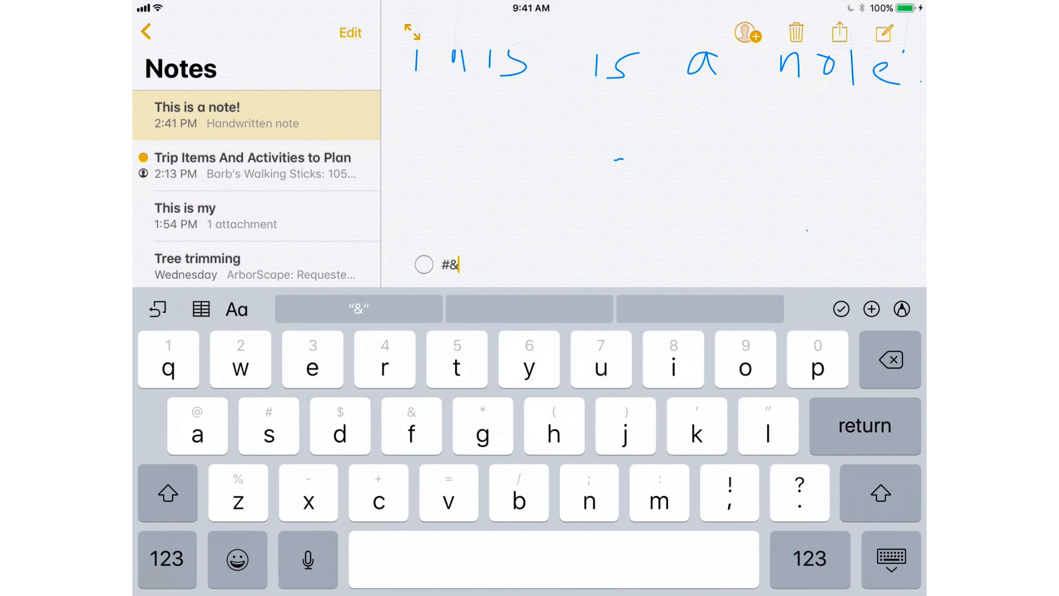
click(457, 359)
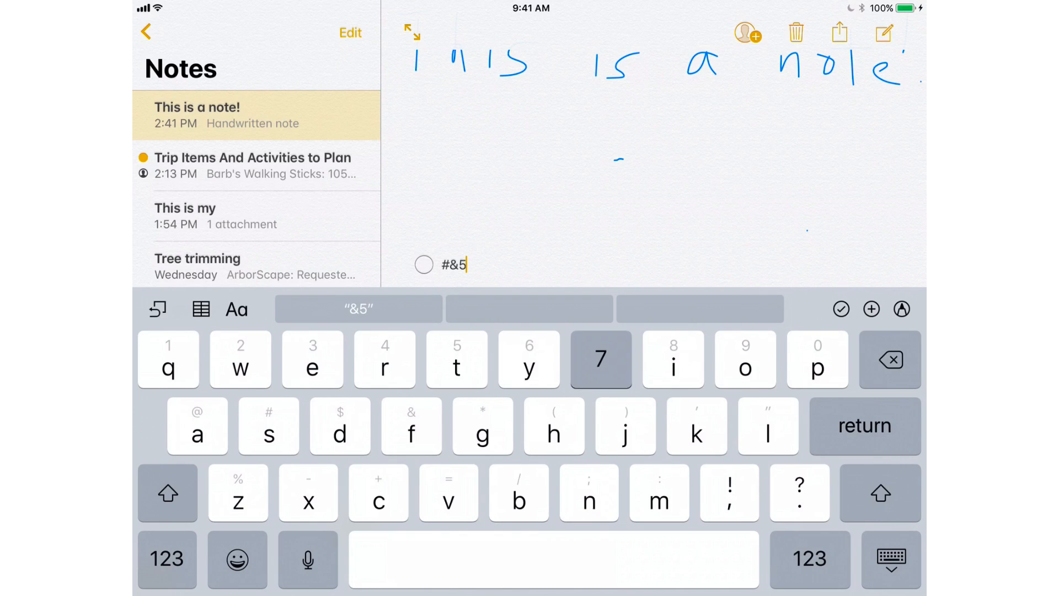
click(601, 359)
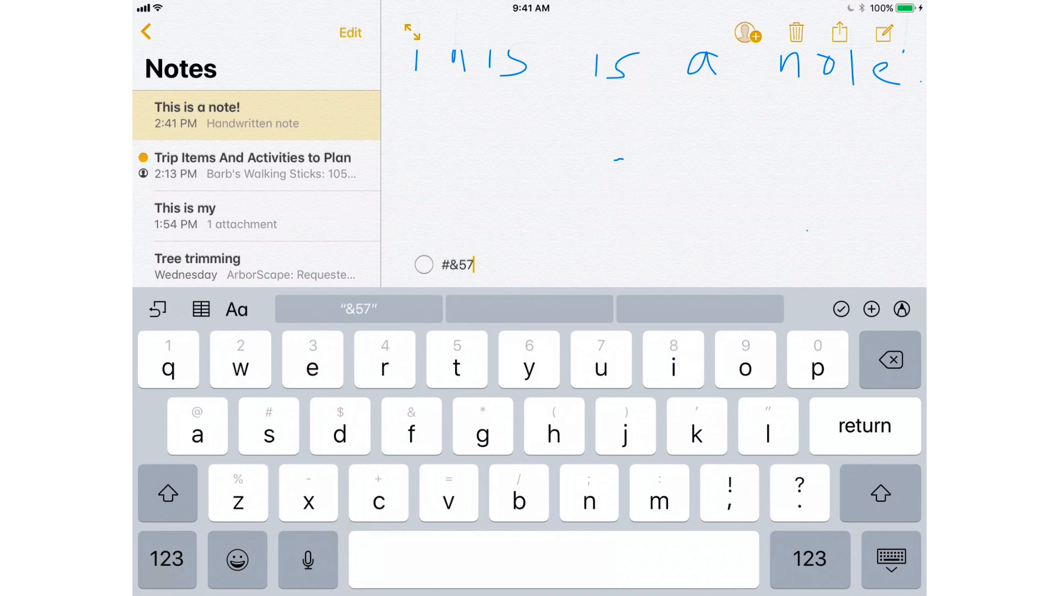
Step: Insert a 3×3 table below the checklist item and enter 'This' in the first cell
click(864, 427)
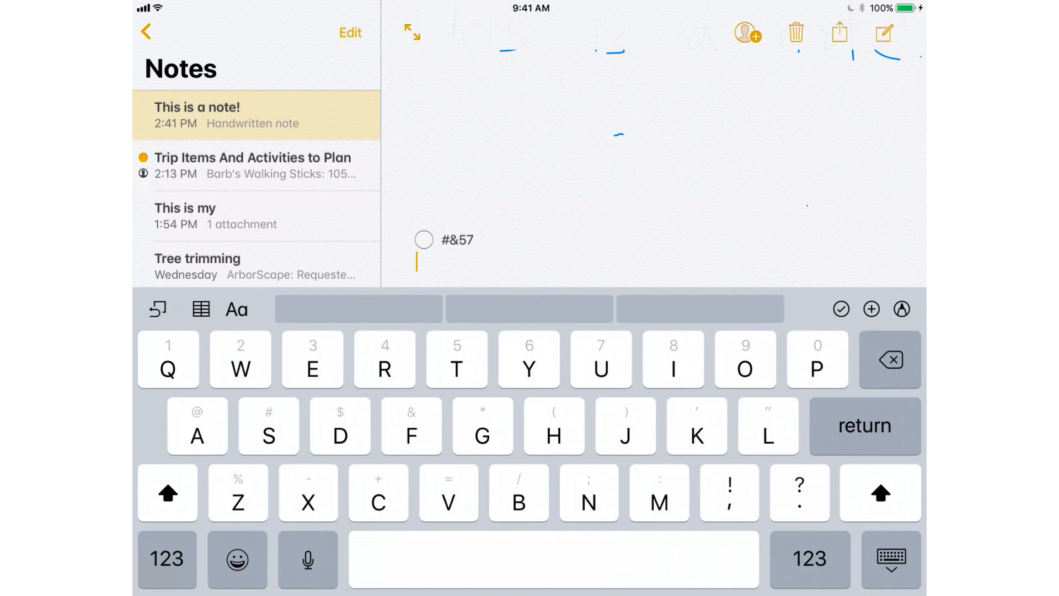
click(201, 309)
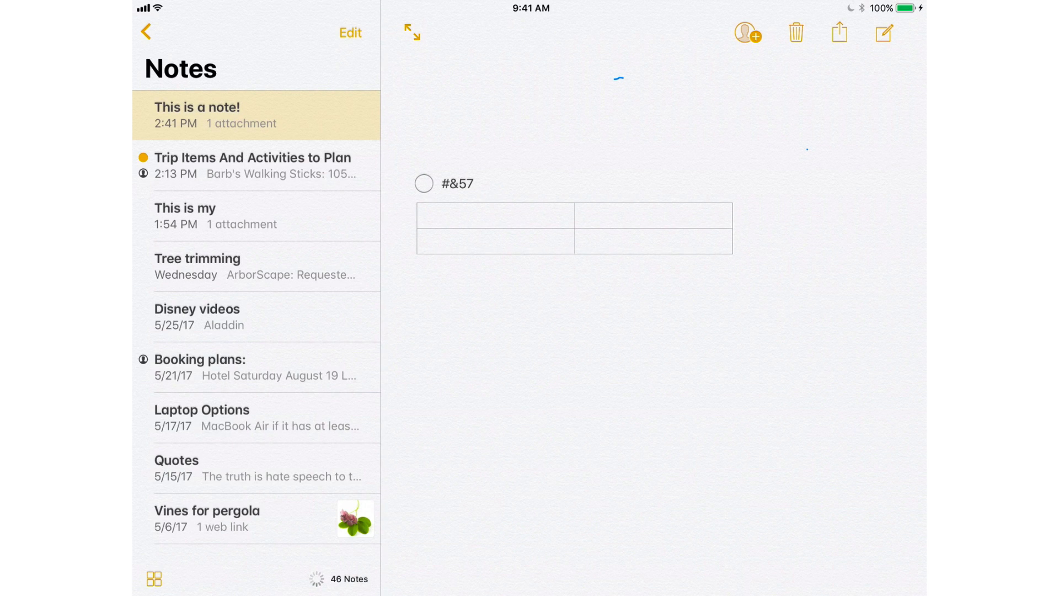
click(495, 215)
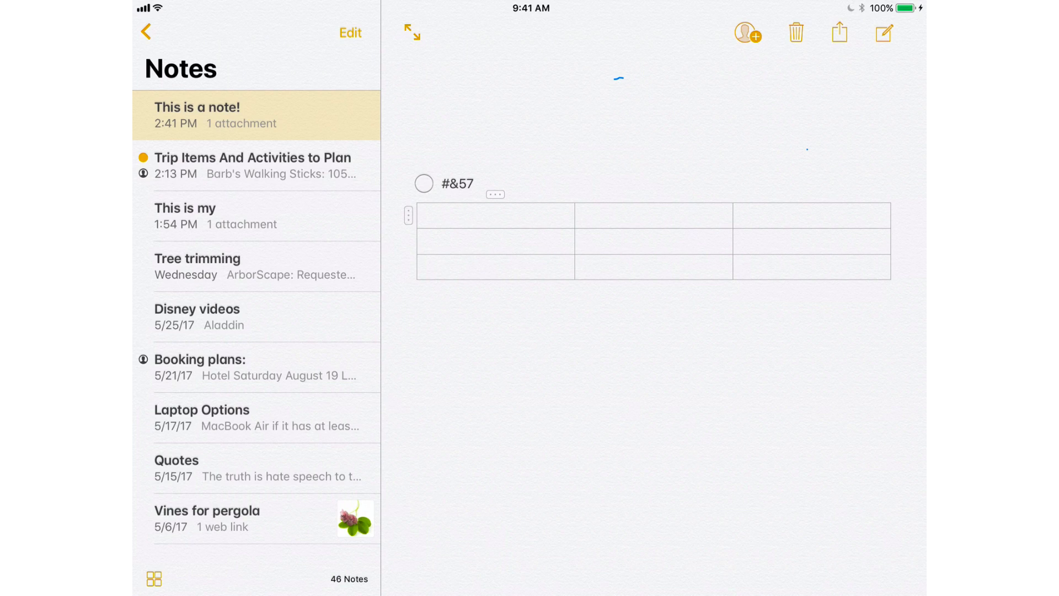
click(493, 215)
text(This)
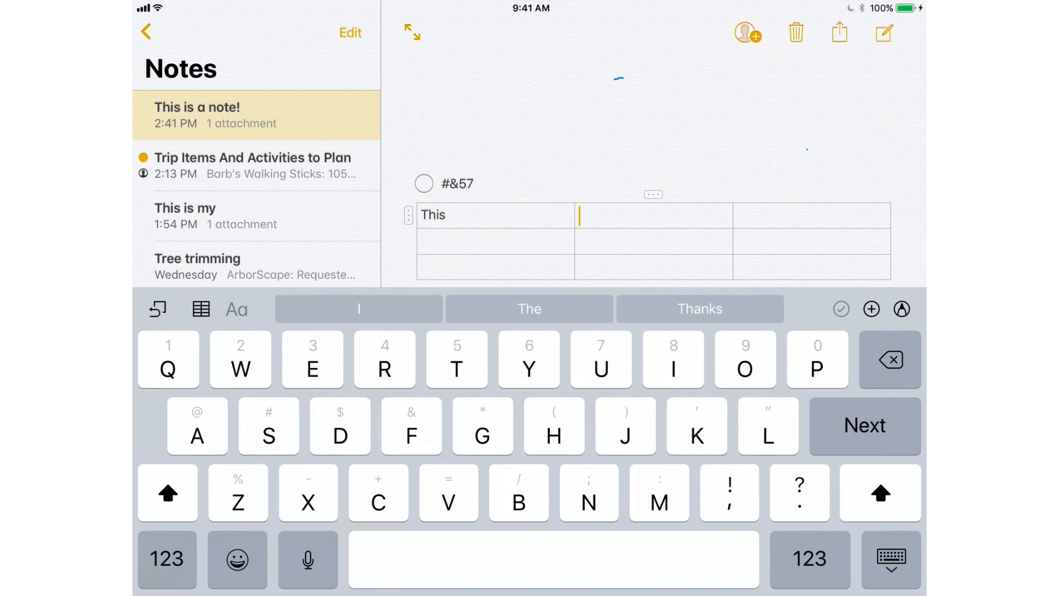
key(home)
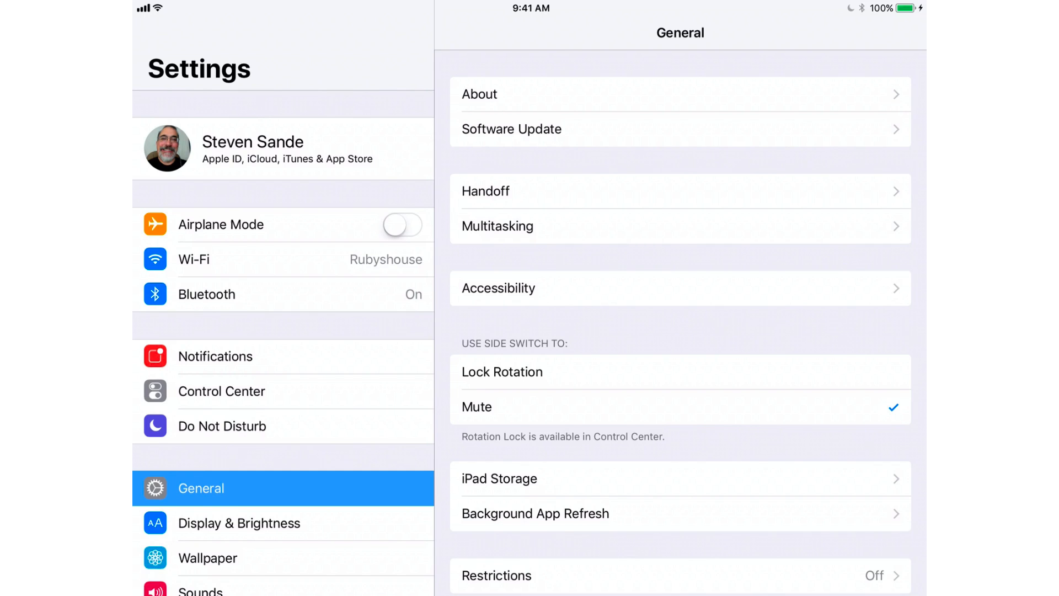
Step: In Customize Controls, remove Apple TV Remote and add Notes to Control Center
click(221, 390)
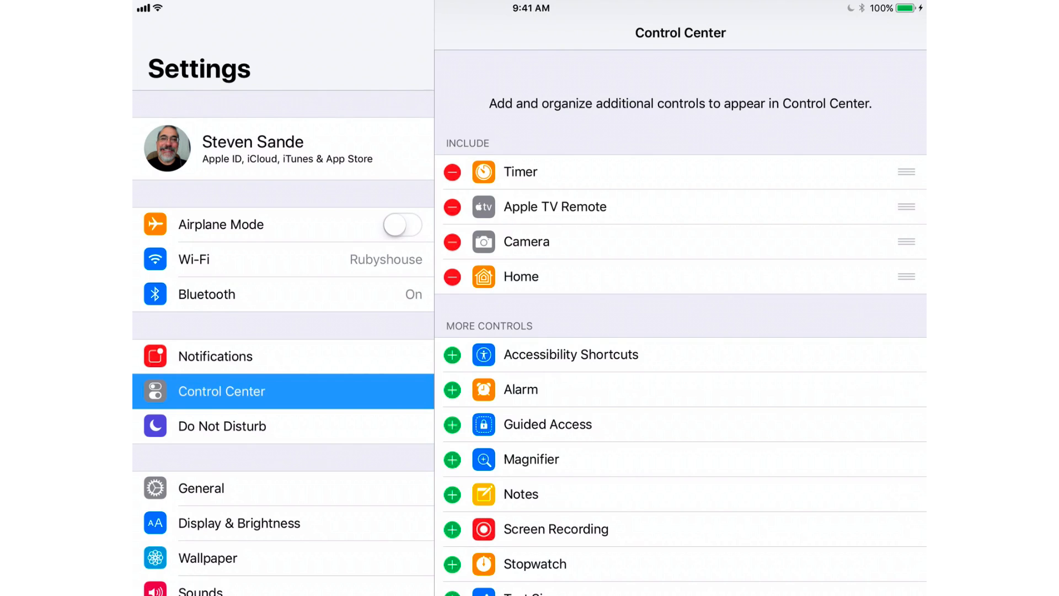
click(451, 207)
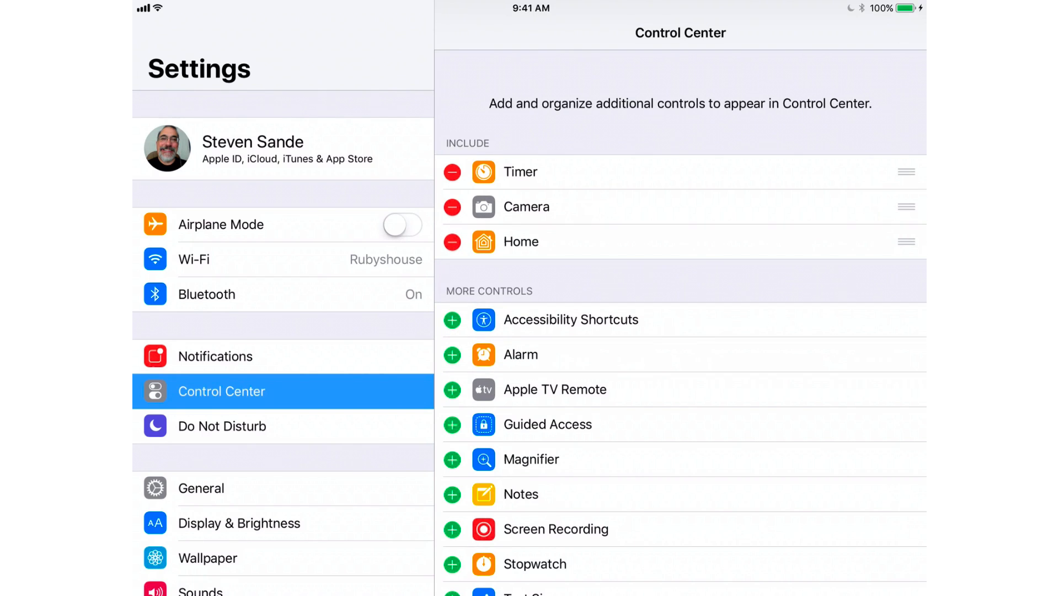
scroll(up, 3)
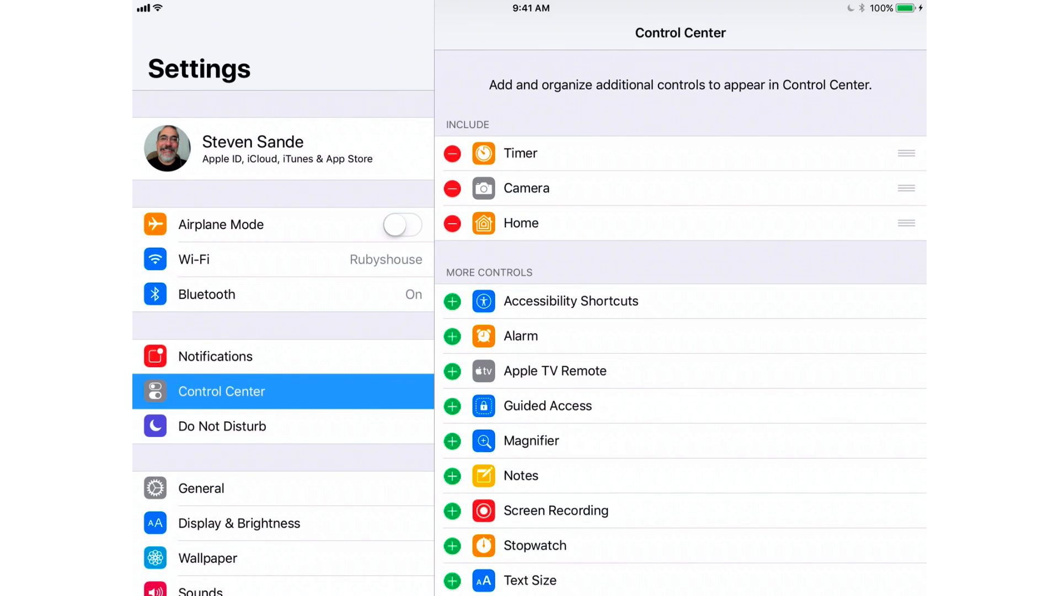
click(451, 475)
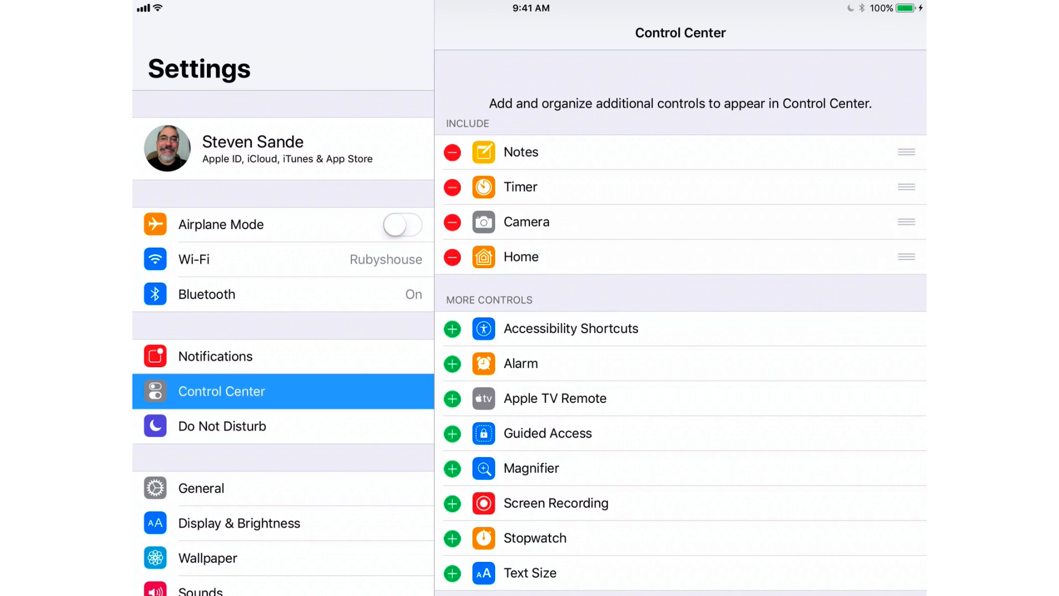
scroll(down, 3)
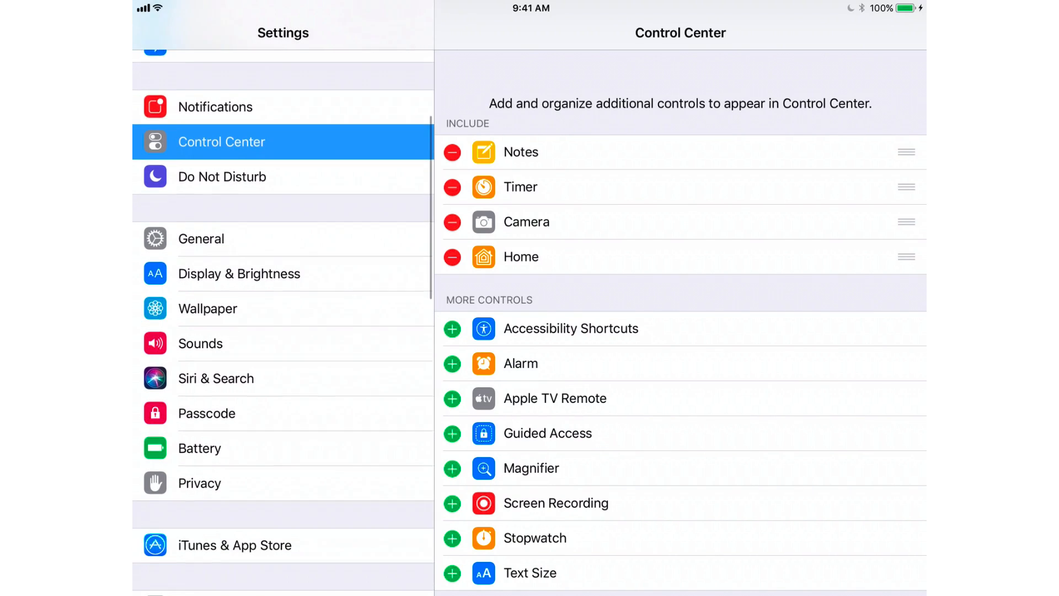
scroll(down, 3)
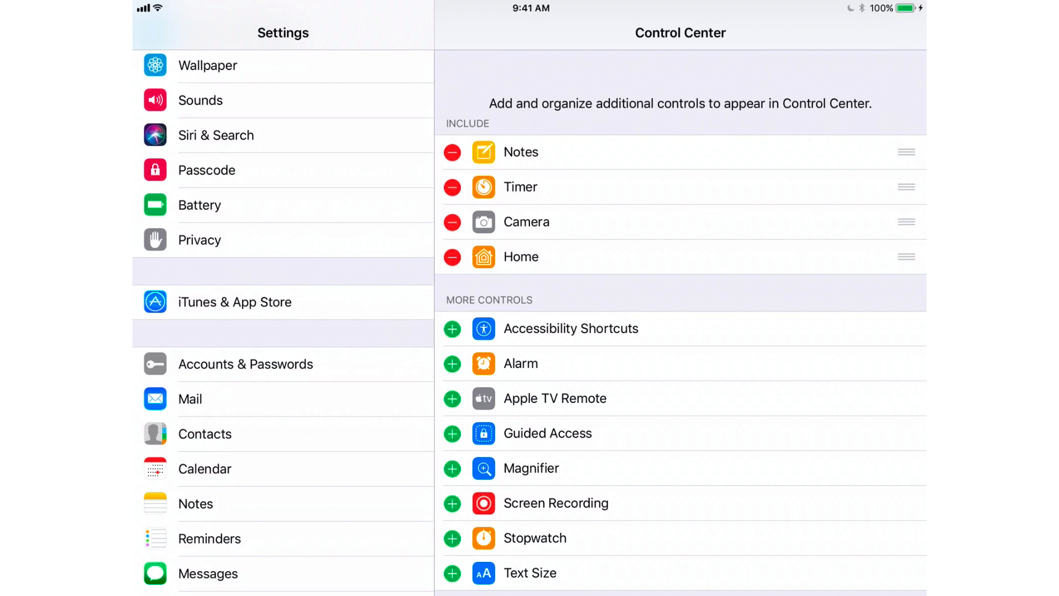
scroll(down, 3)
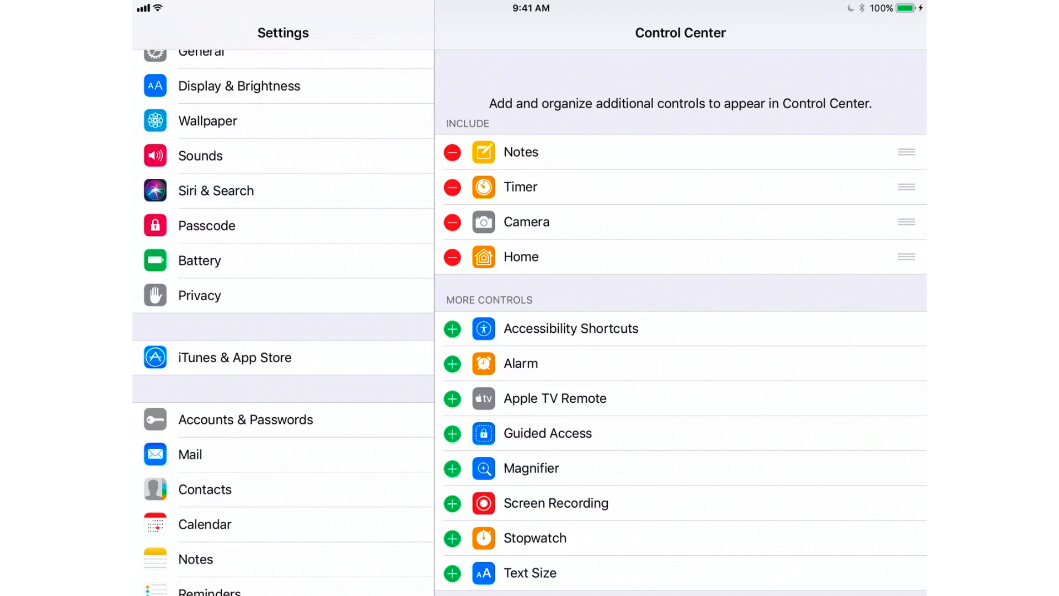
Step: Browse Add Account providers, Other types and saved passwords, then return to the Home Screen
click(245, 419)
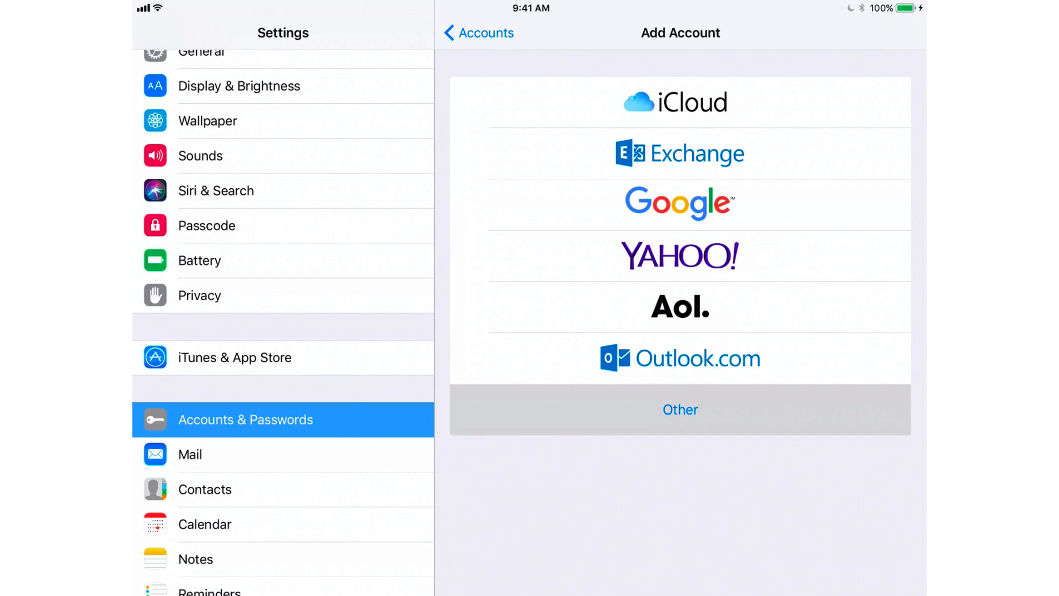
click(680, 409)
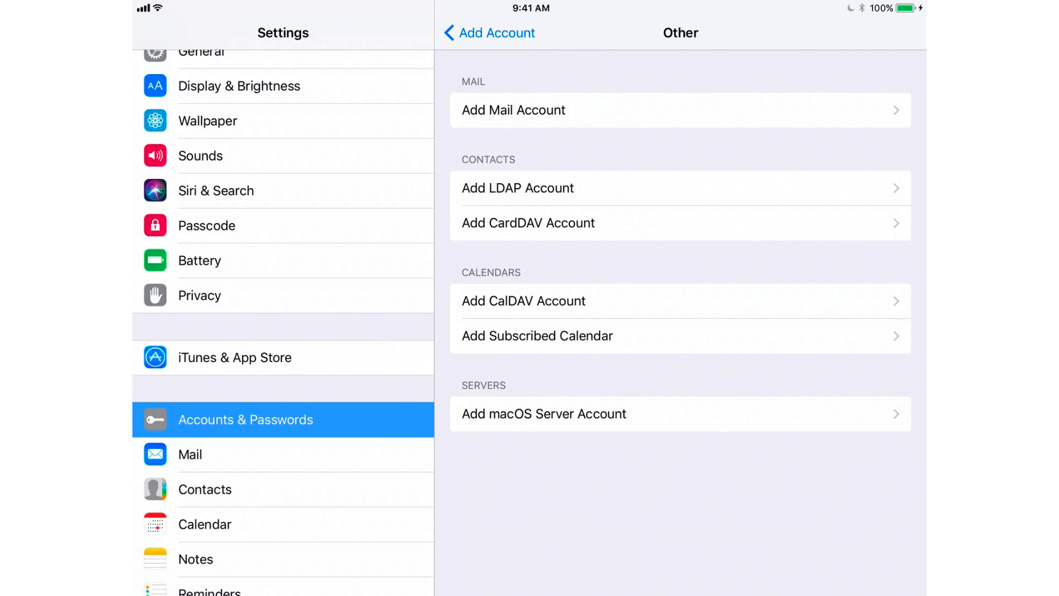
click(487, 32)
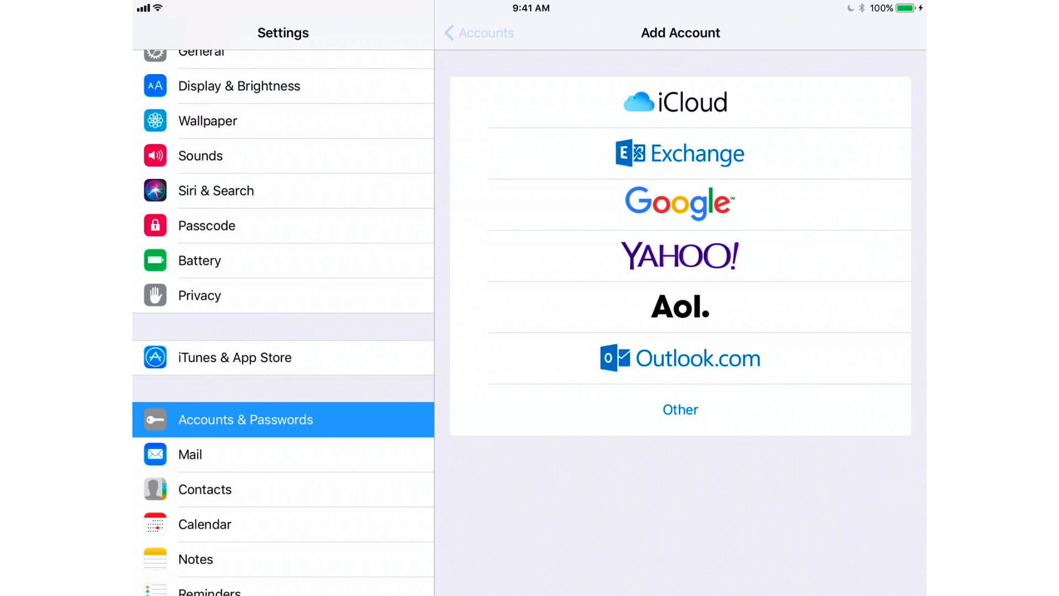
click(478, 32)
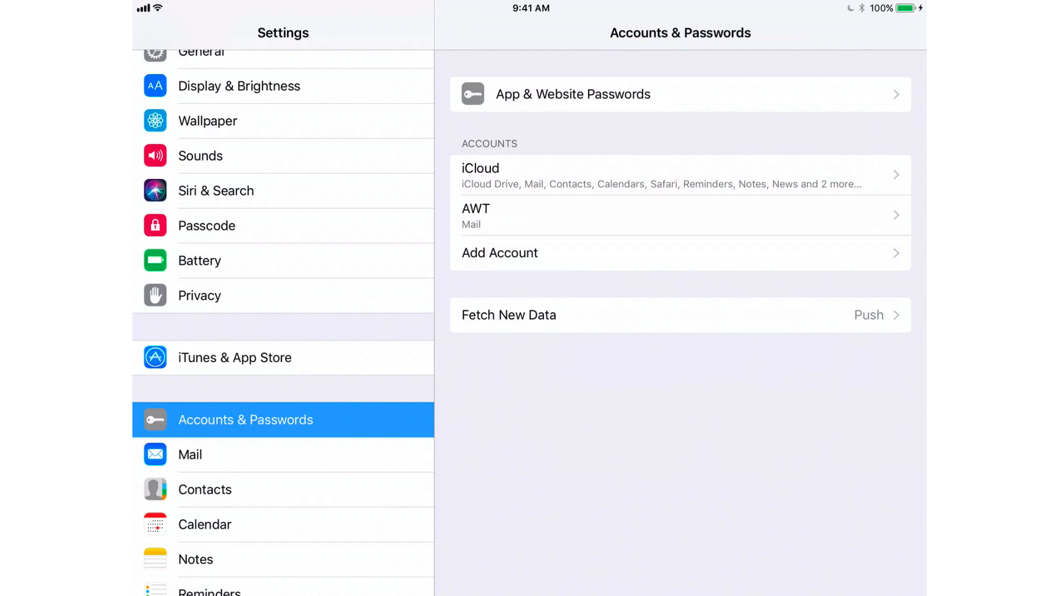
click(572, 94)
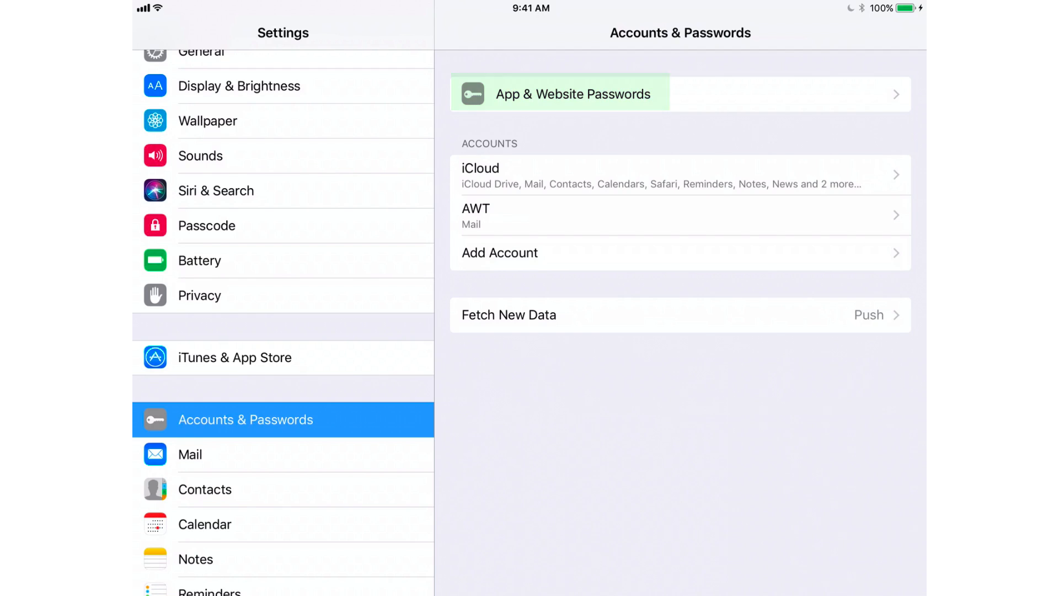
key(home)
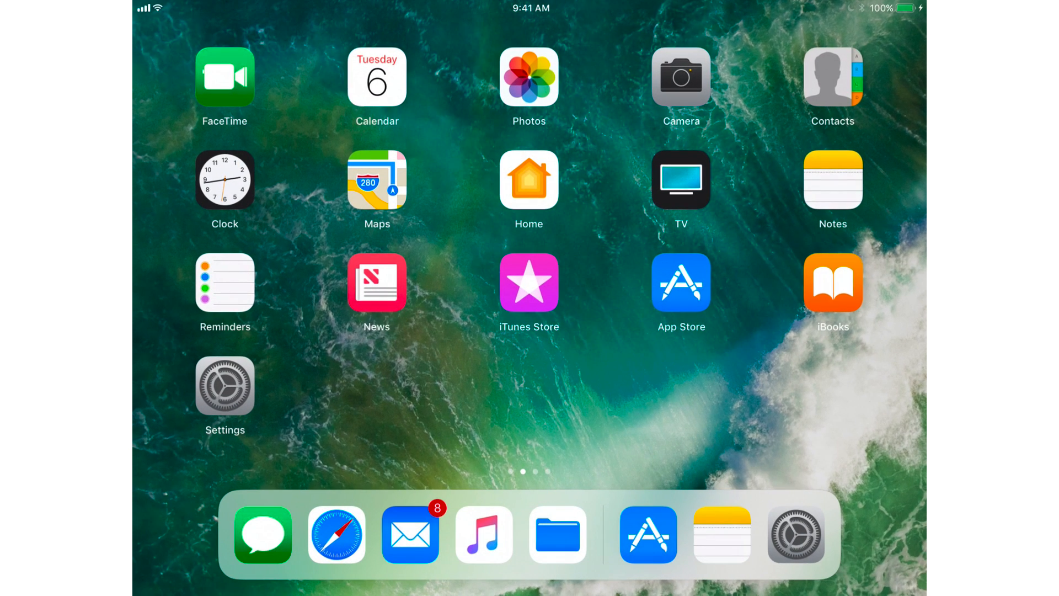